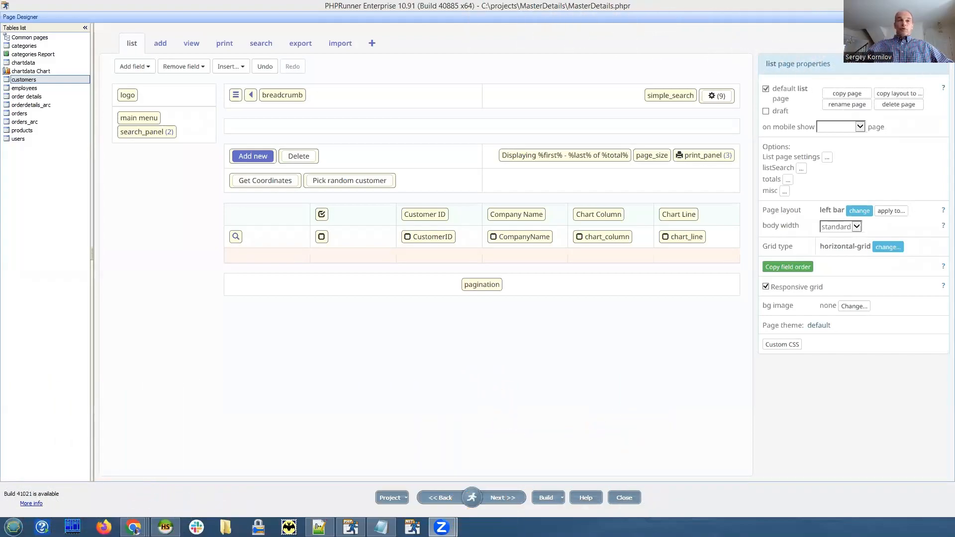
mouse_move(572, 375)
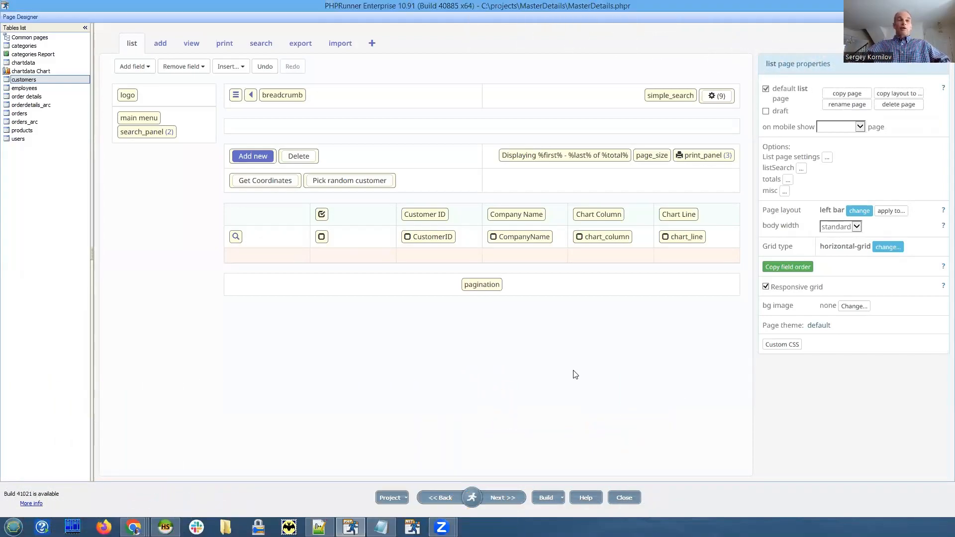
mouse_move(364, 342)
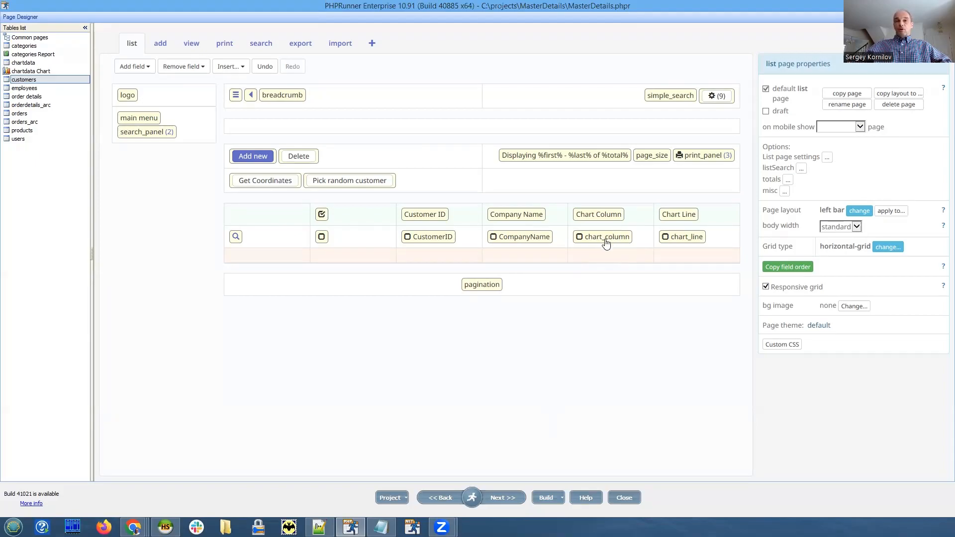
mouse_move(609, 243)
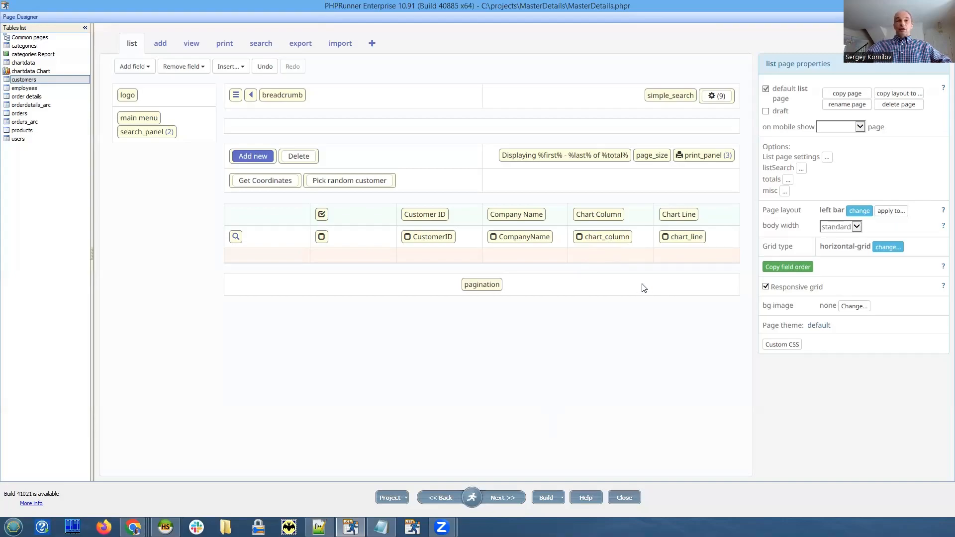
mouse_move(591, 311)
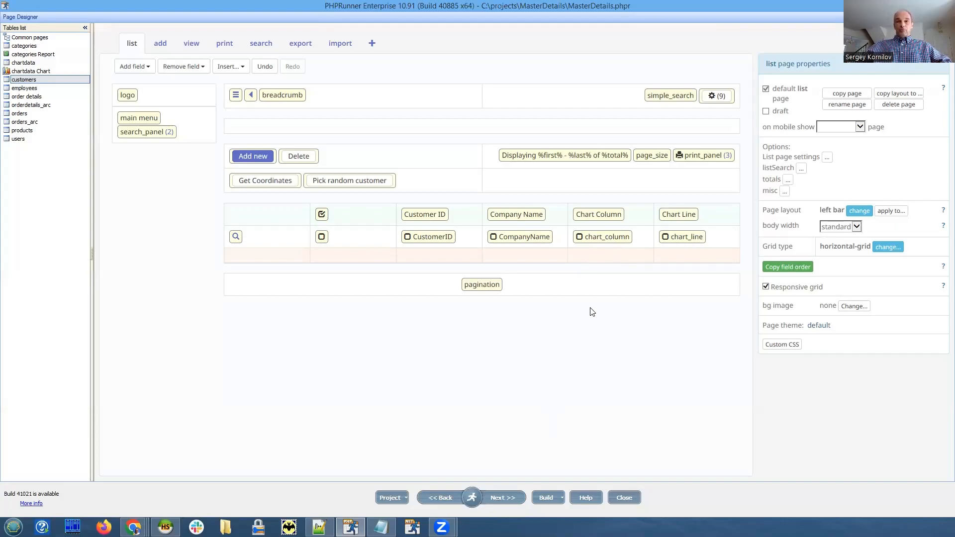
mouse_move(522, 492)
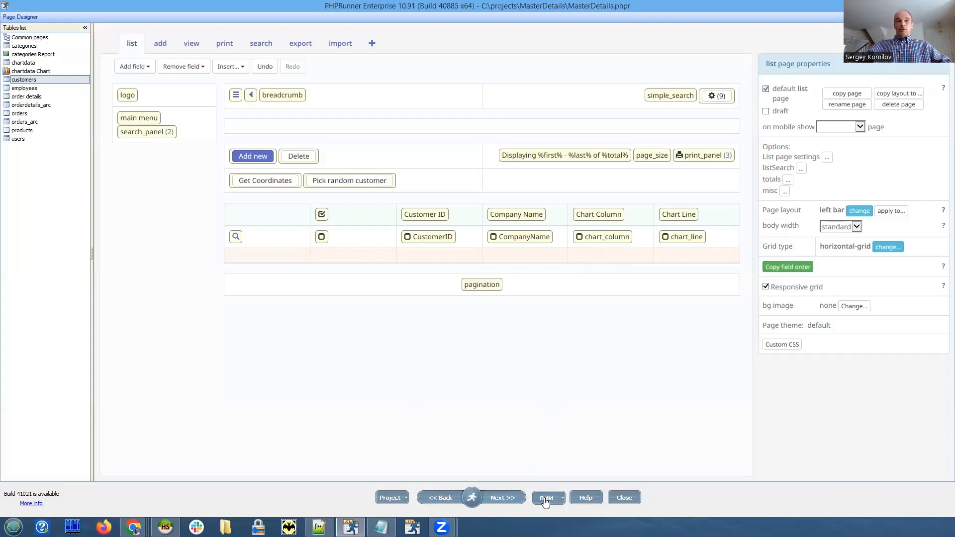
Build the MasterDetails project until it reports a successful build
click(545, 497)
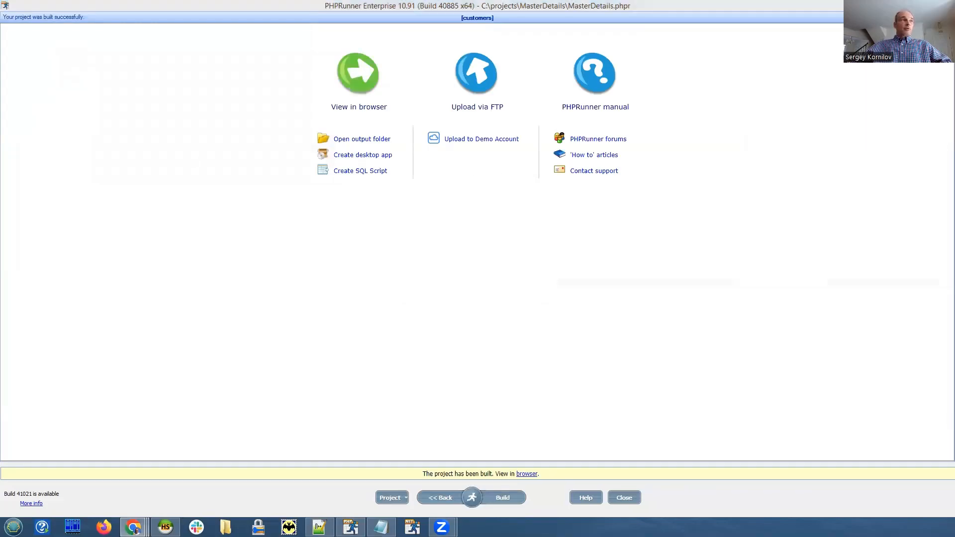
View the built app in Chrome, browse the Customers list charts and open customer AROUT's details
click(358, 71)
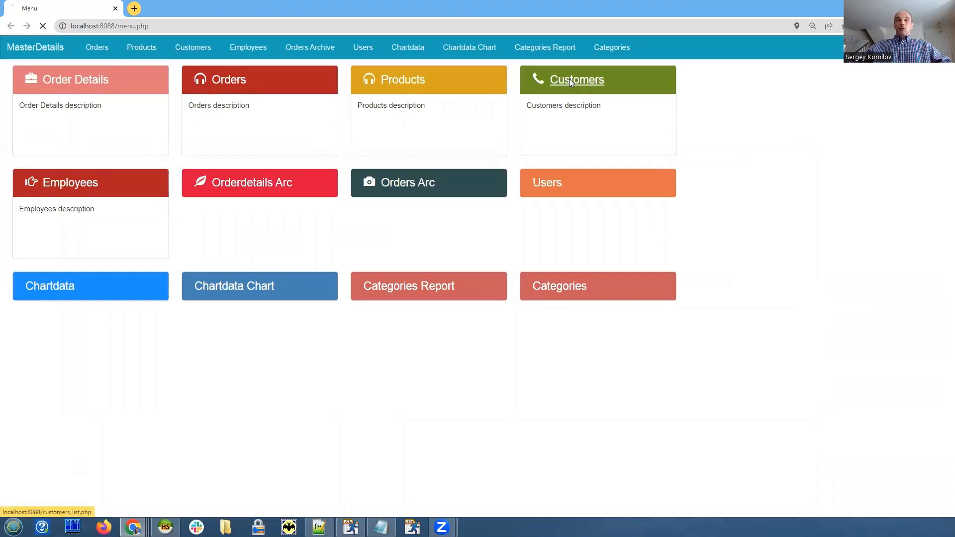
click(576, 80)
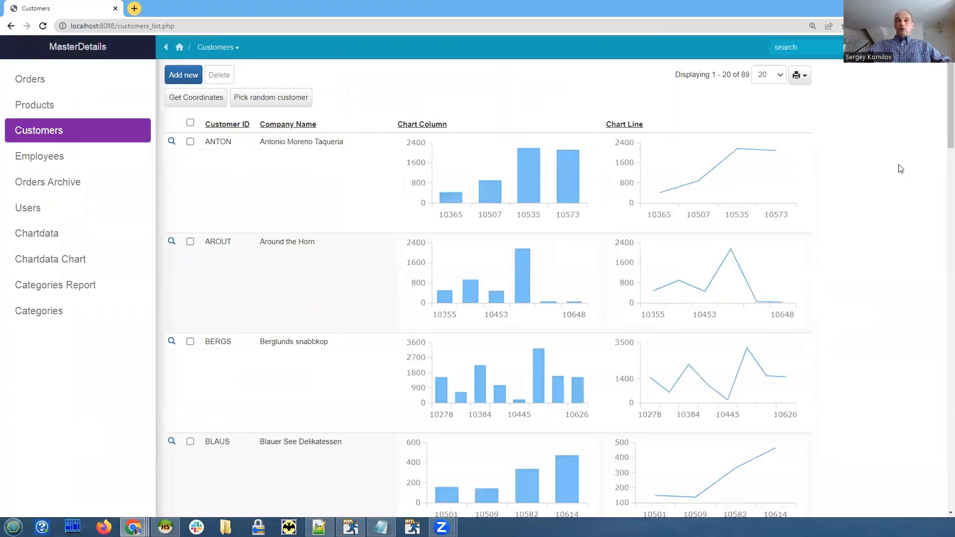
mouse_move(722, 185)
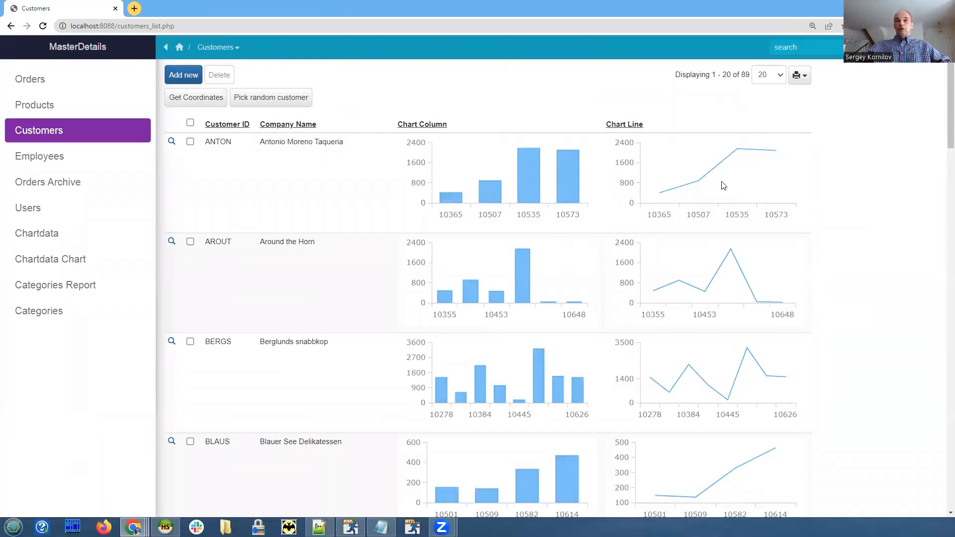
mouse_move(698, 181)
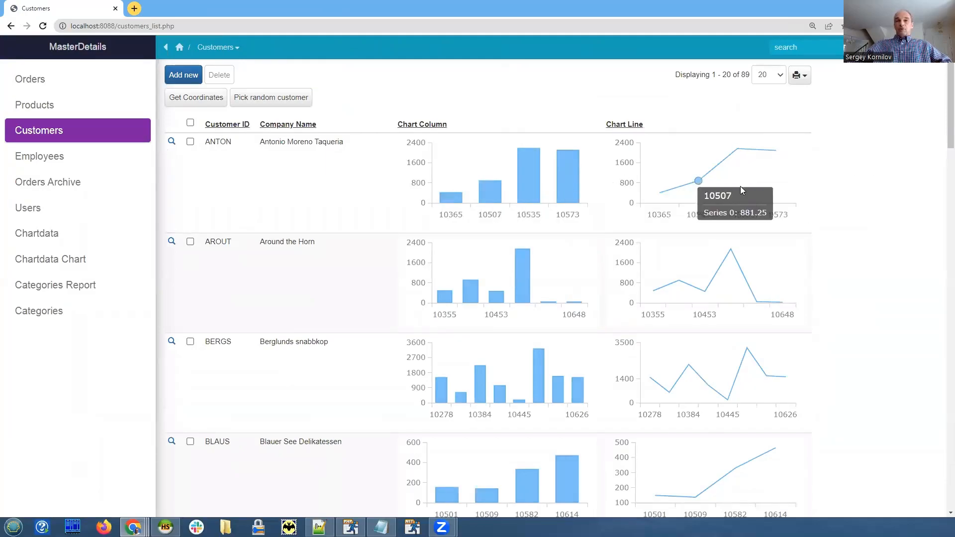
scroll(down, 3)
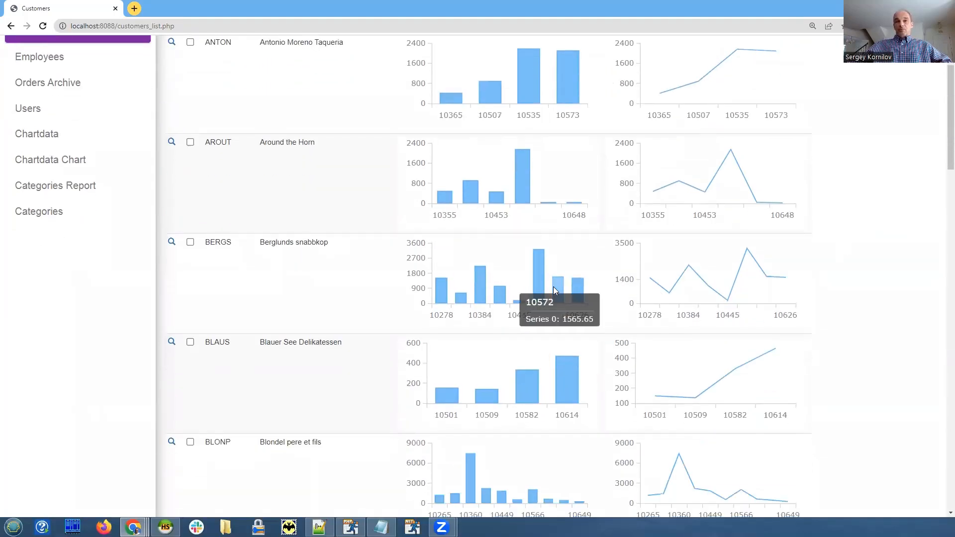
mouse_move(668, 292)
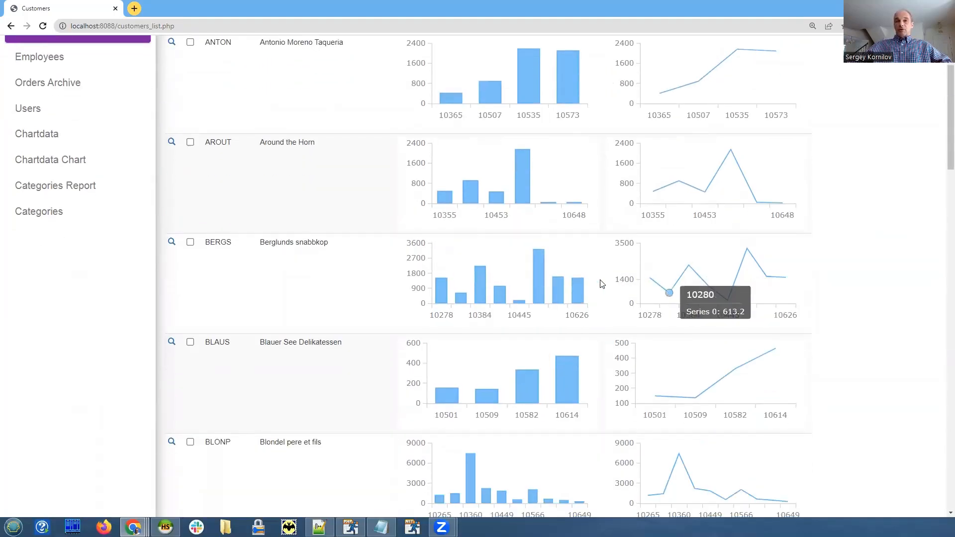
mouse_move(490, 251)
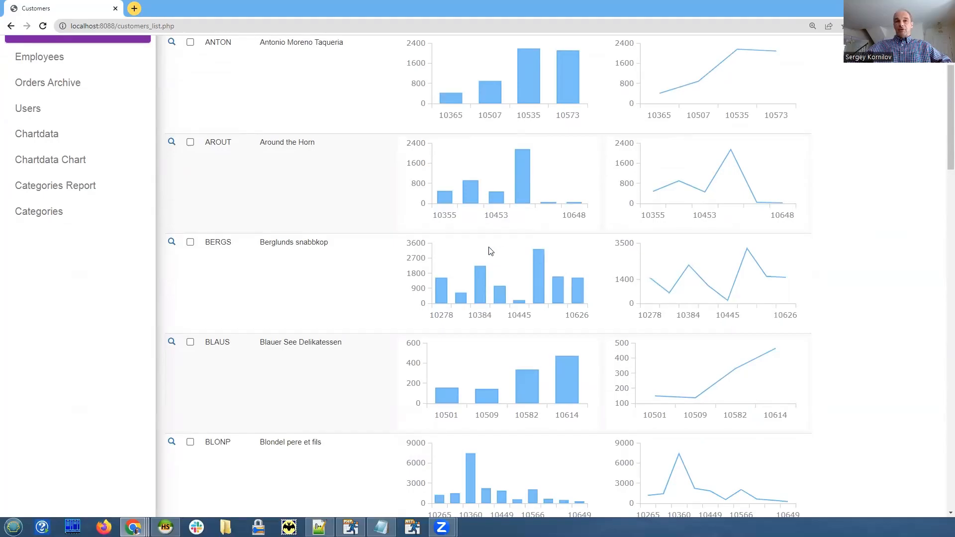
scroll(down, 3)
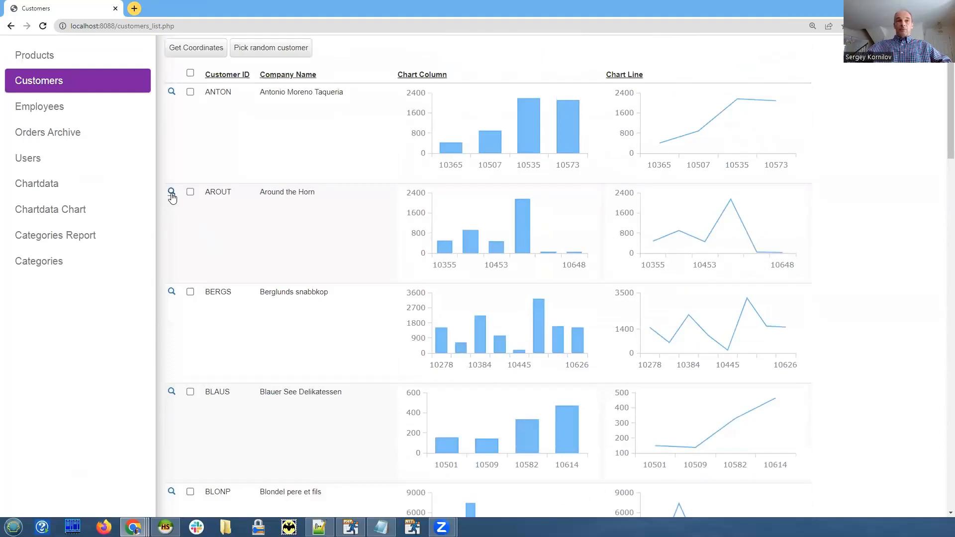
click(172, 192)
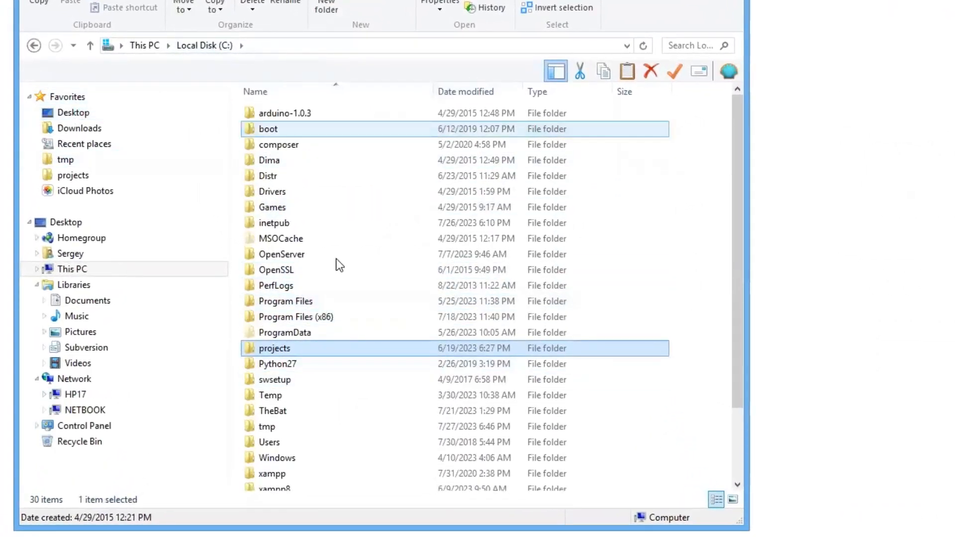
Browse Documents > PHPRunnerPlugins > view and select the Chart plugin folder
click(86, 300)
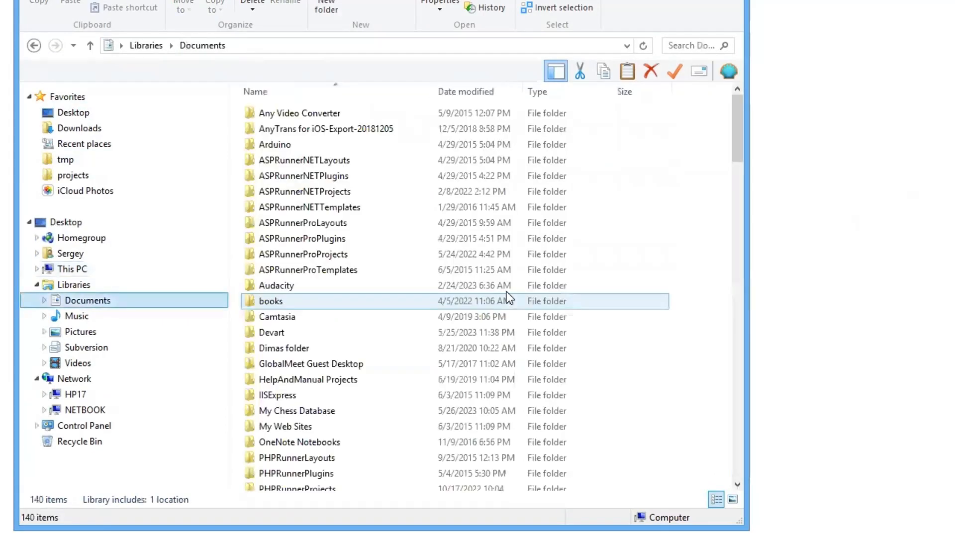
click(283, 348)
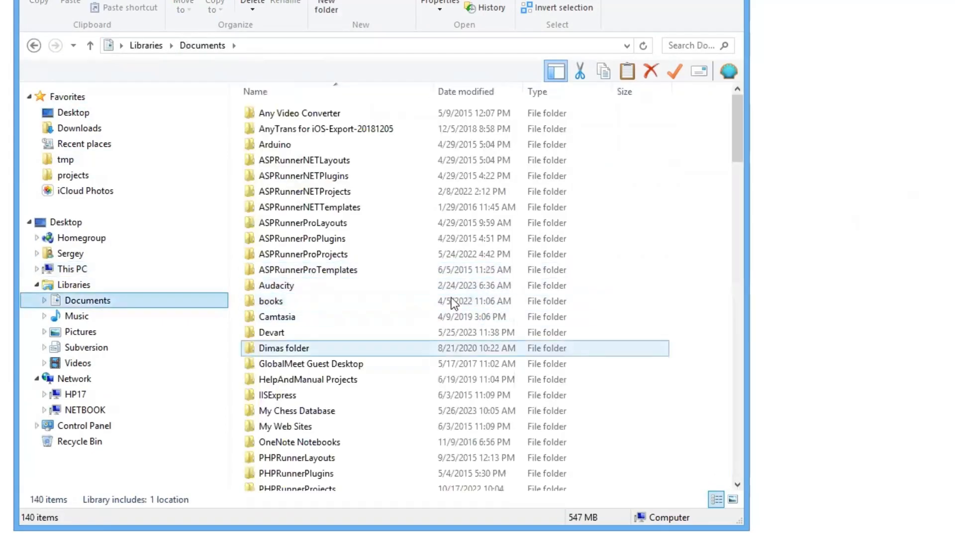
click(295, 473)
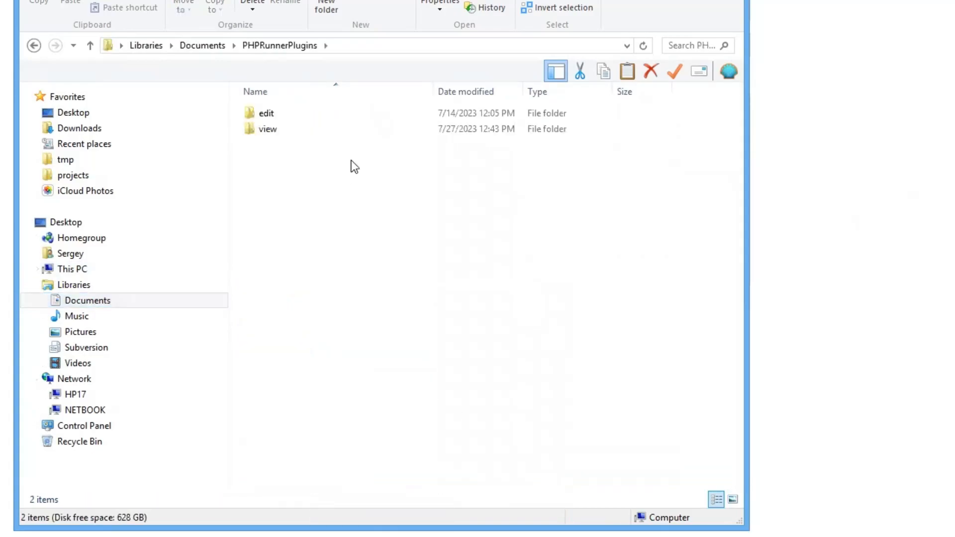
click(268, 128)
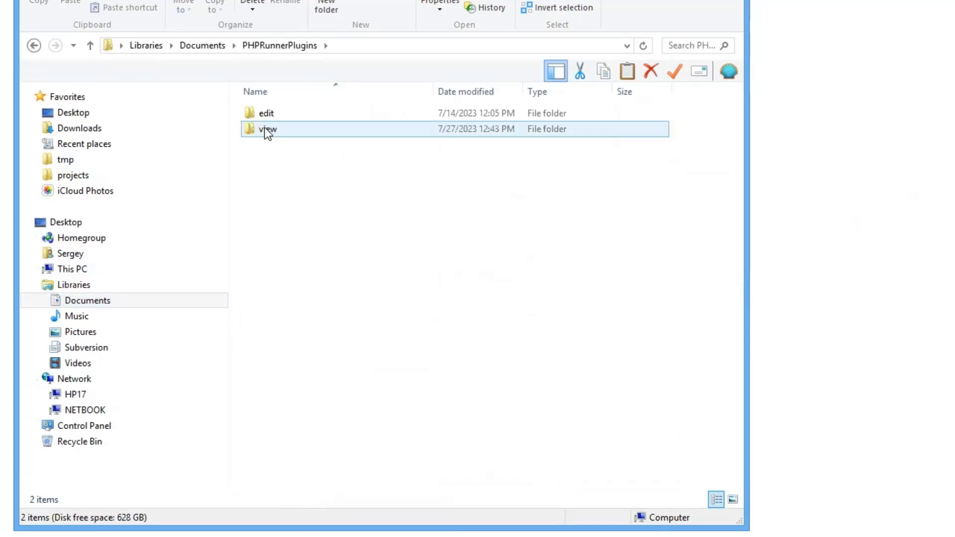
double_click(267, 128)
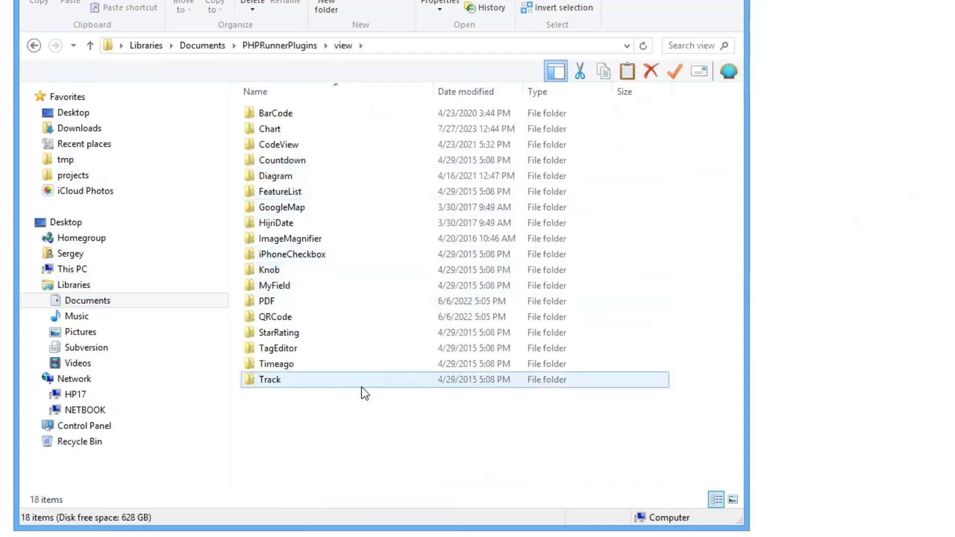
click(290, 238)
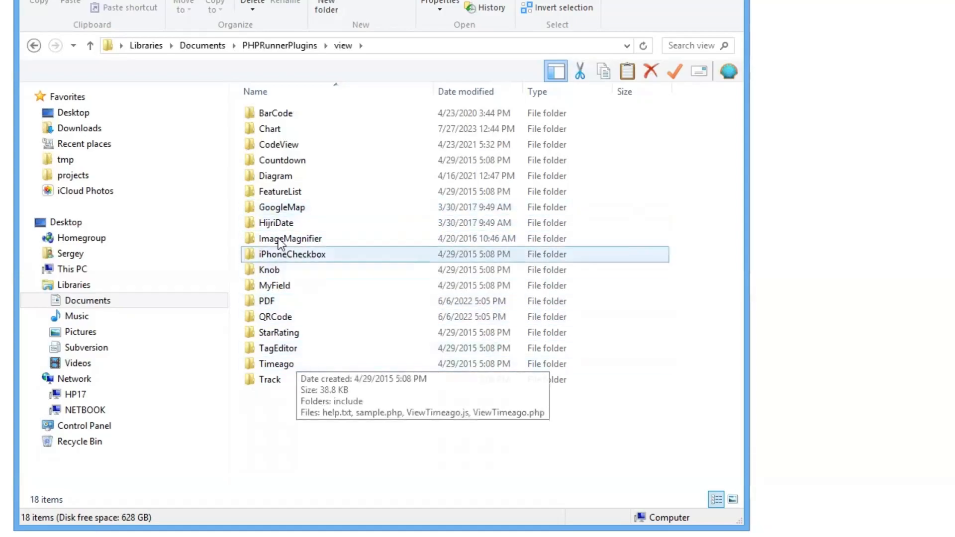
click(269, 129)
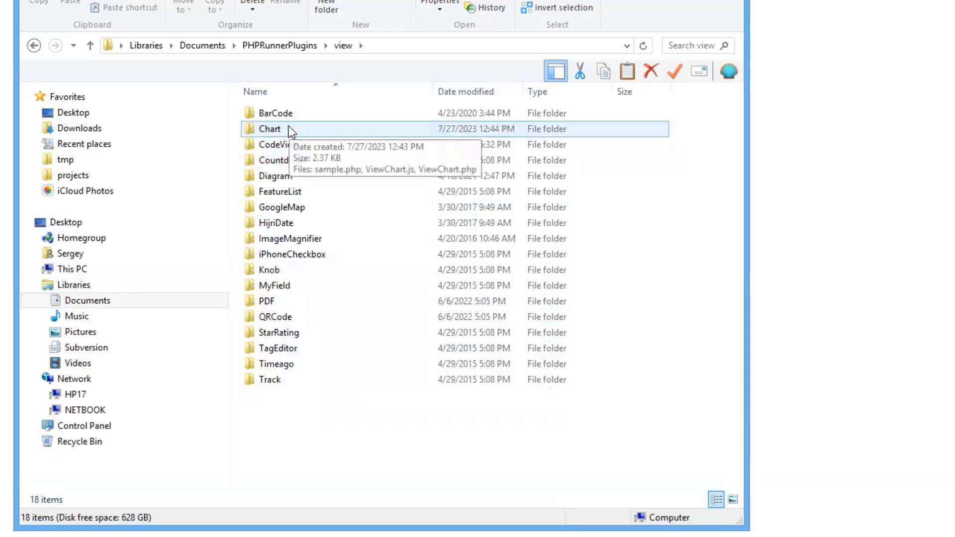
Enter the Chart plugin folder and open ViewChart.js in Notepad++
double_click(270, 129)
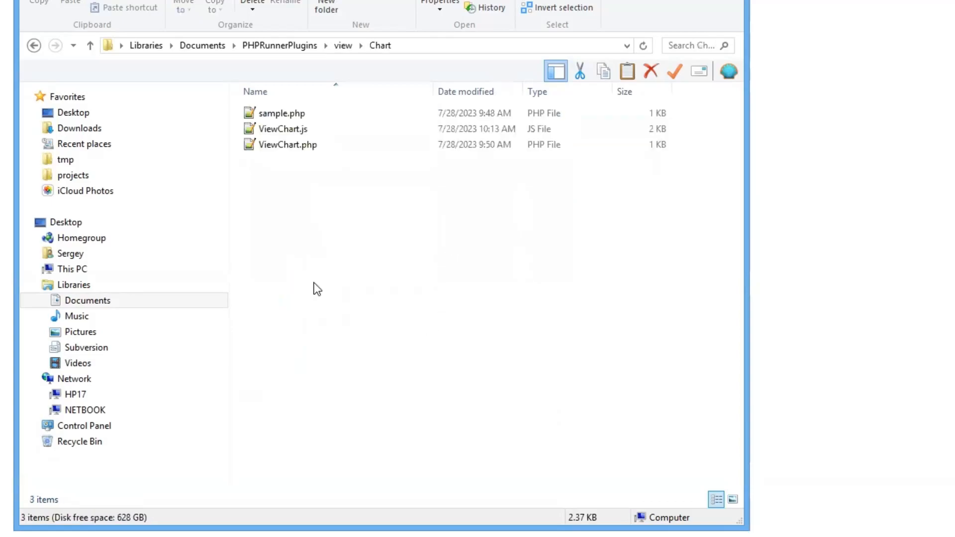
mouse_move(329, 237)
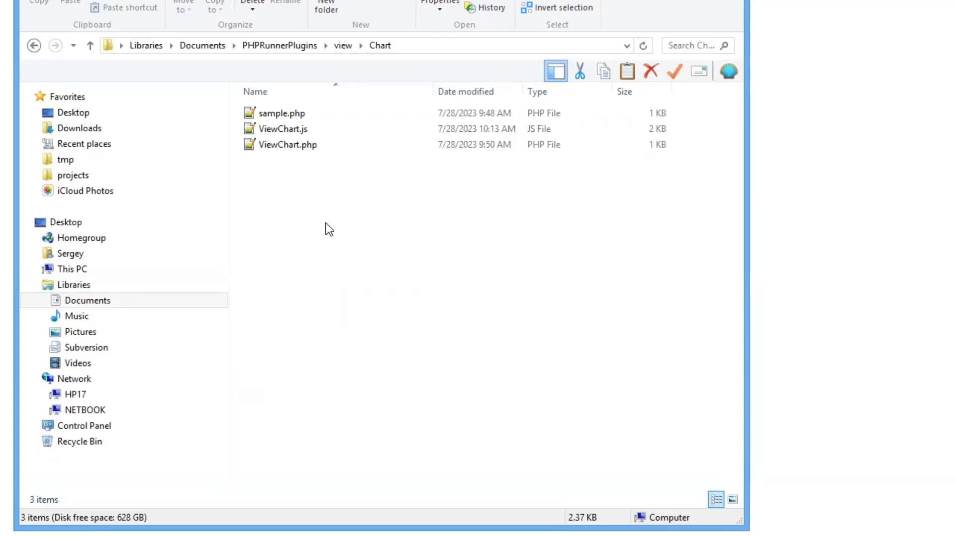
mouse_move(308, 179)
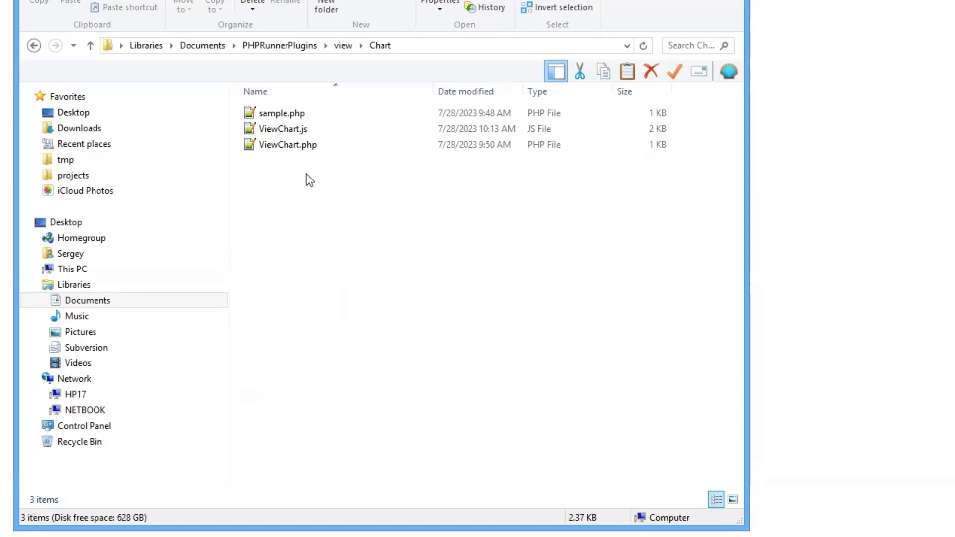
click(288, 144)
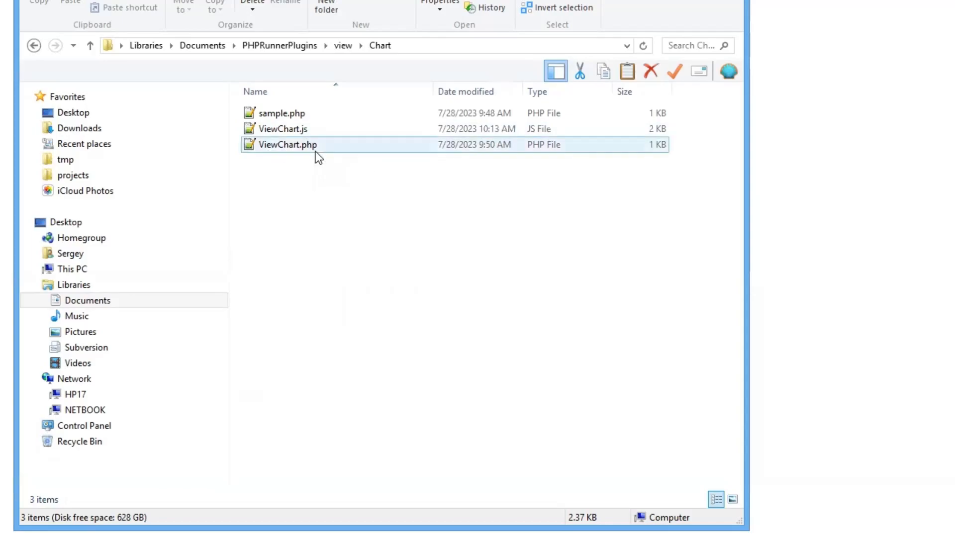
mouse_move(323, 149)
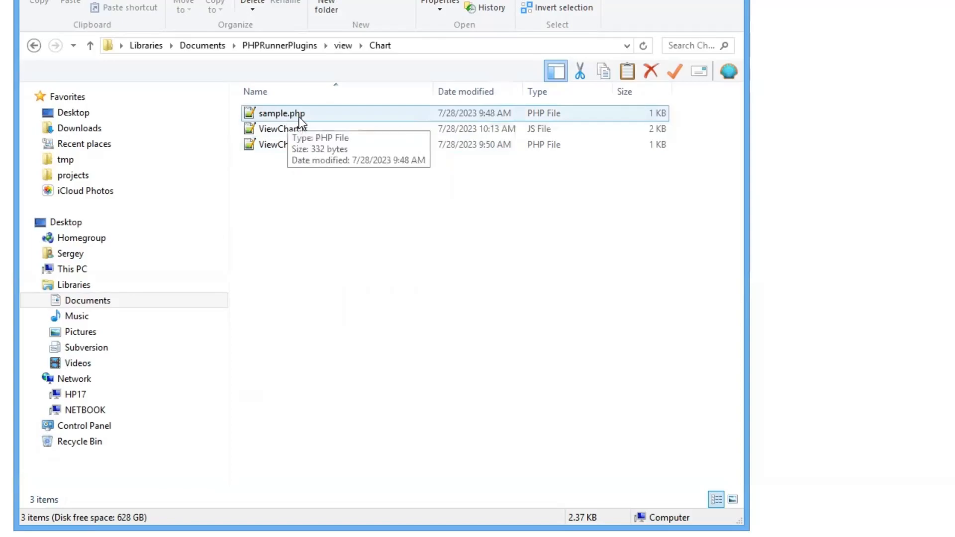
mouse_move(314, 123)
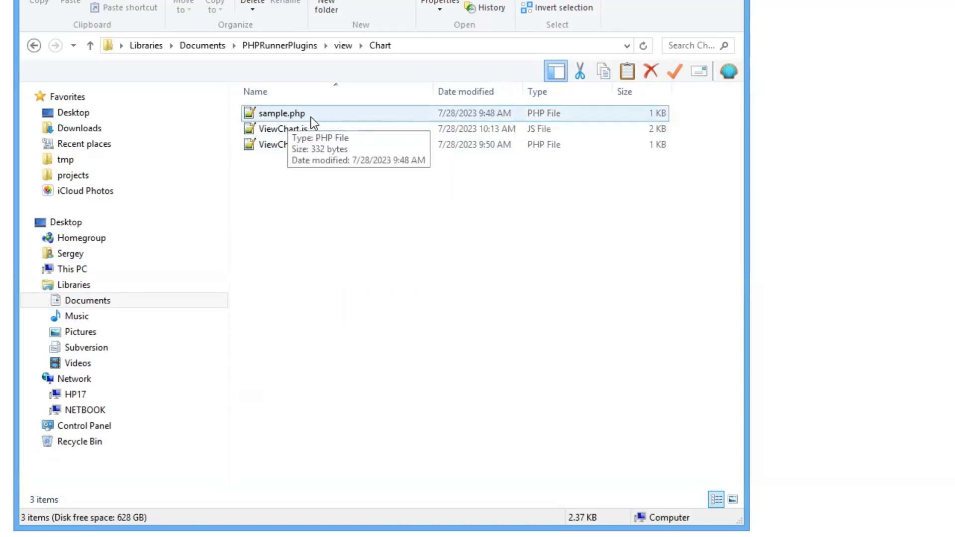
mouse_move(334, 125)
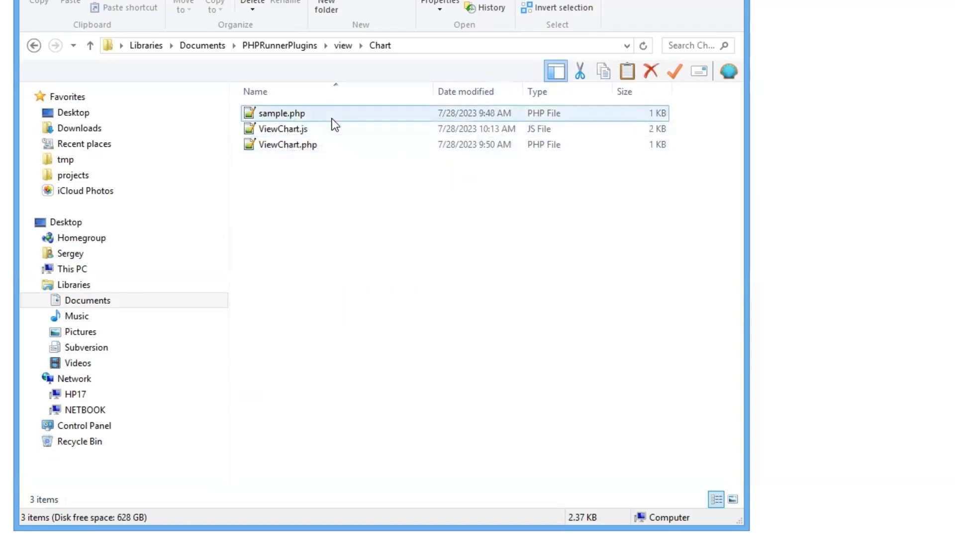
mouse_move(327, 118)
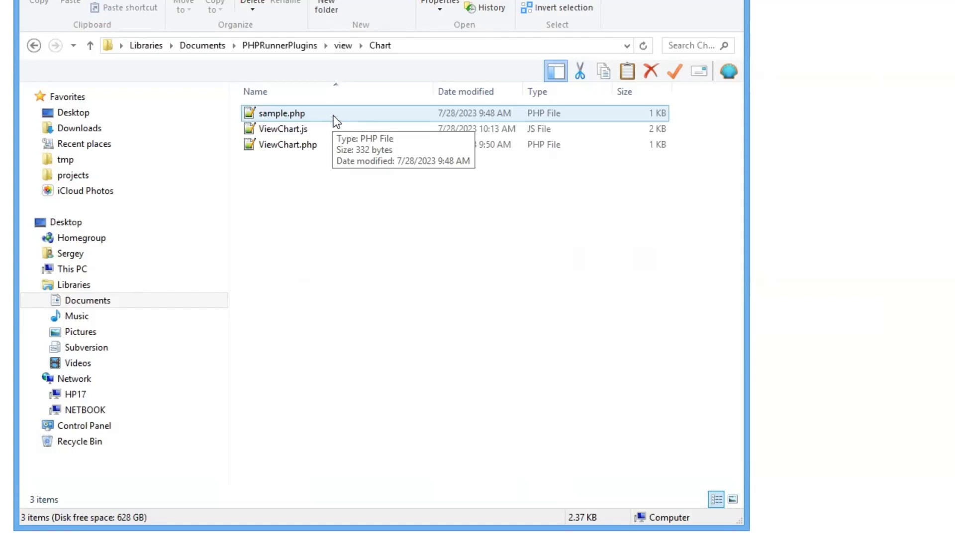
click(282, 128)
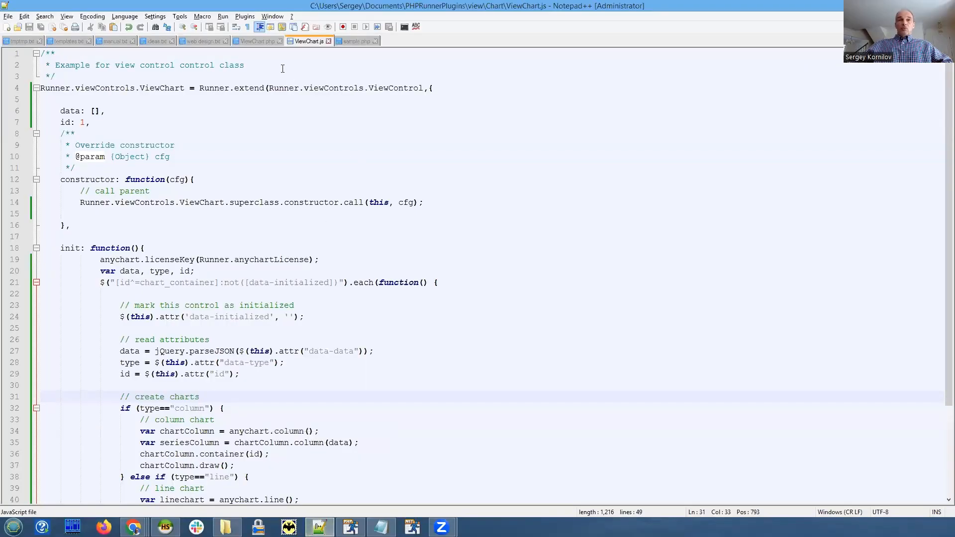
Switch Notepad++ to the ViewChart.php server-side code
click(257, 41)
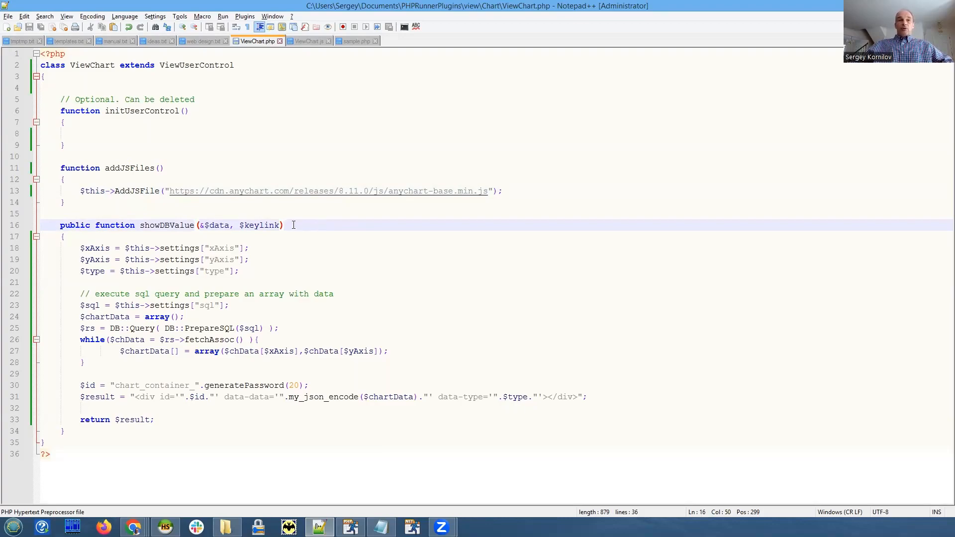
double_click(164, 224)
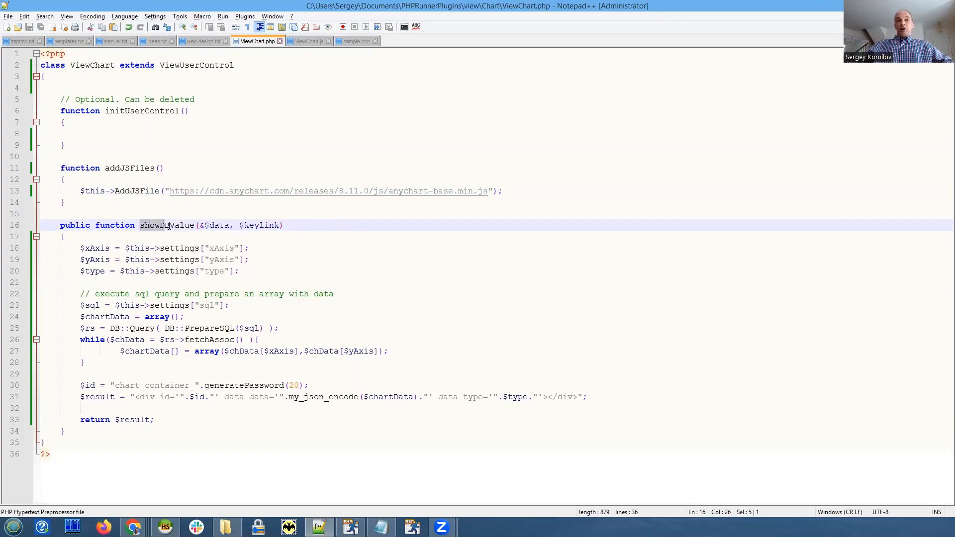
click(250, 248)
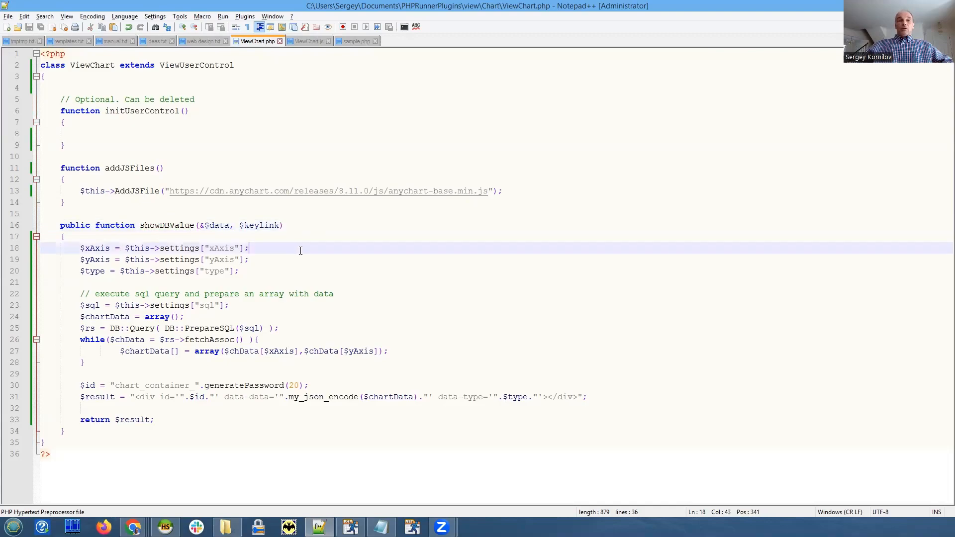
mouse_move(319, 230)
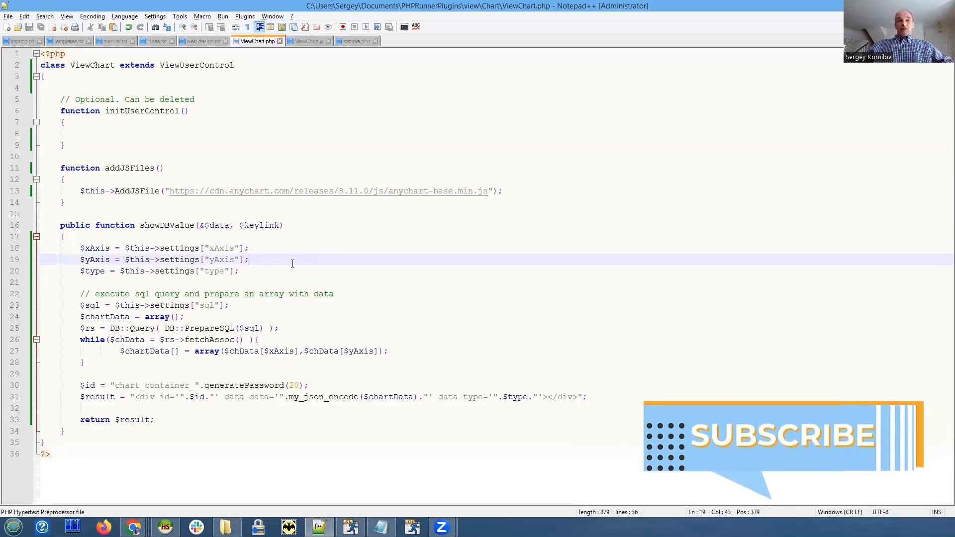
click(269, 248)
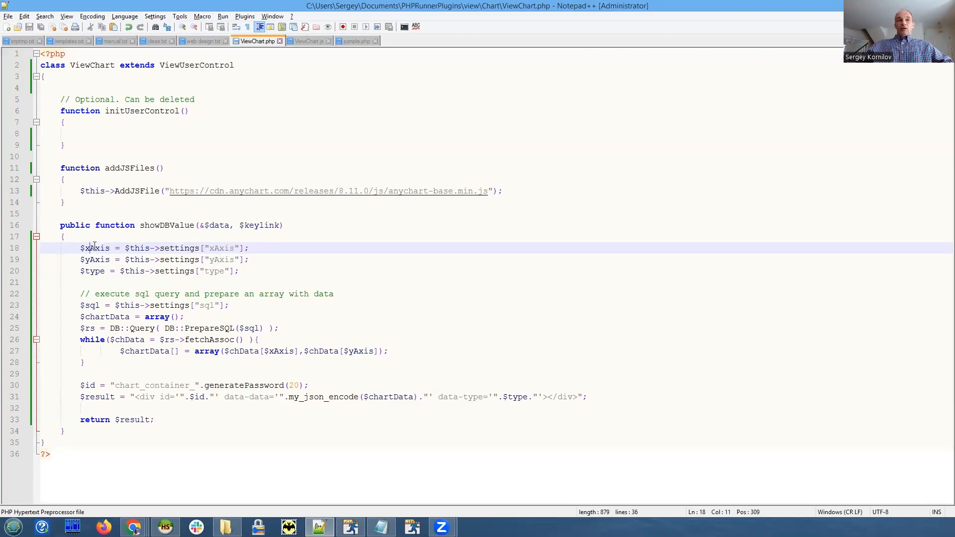
double_click(95, 248)
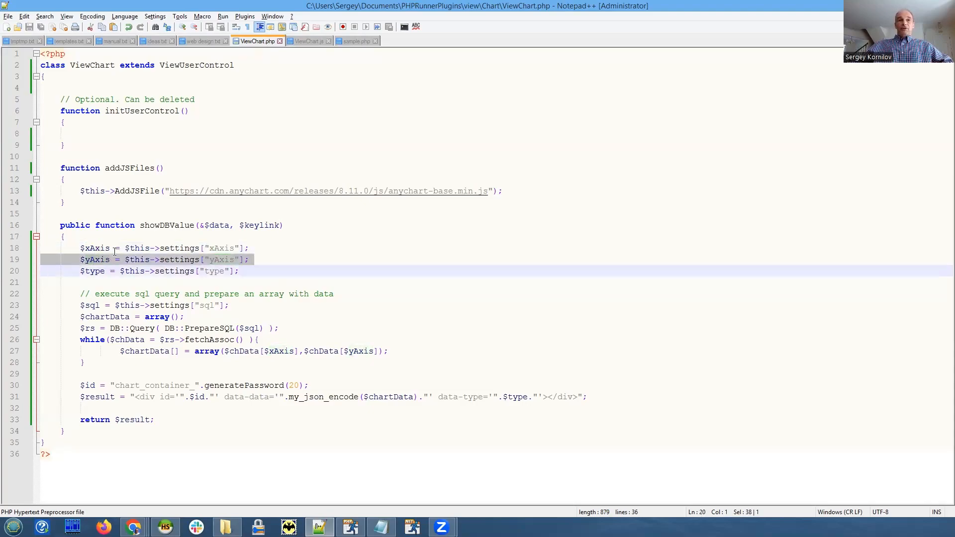
click(177, 270)
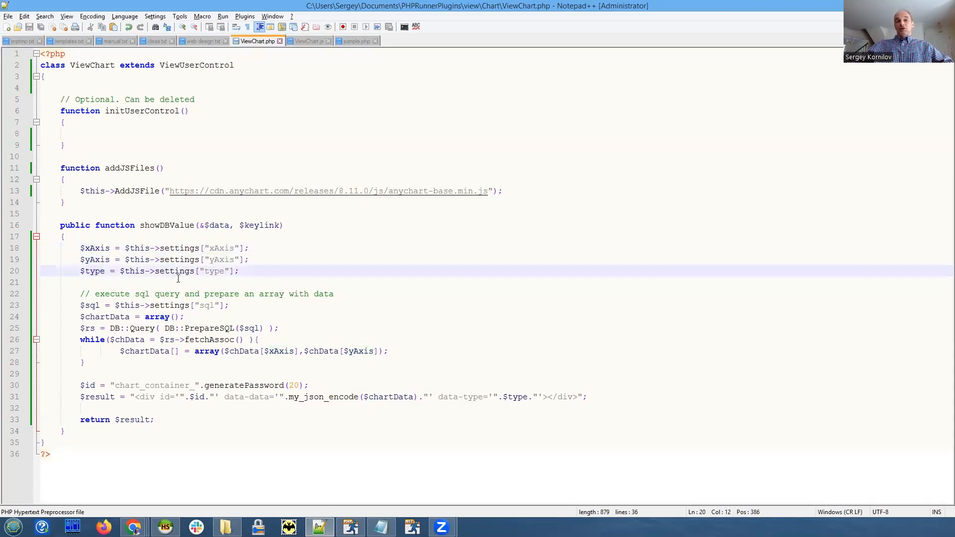
mouse_move(239, 446)
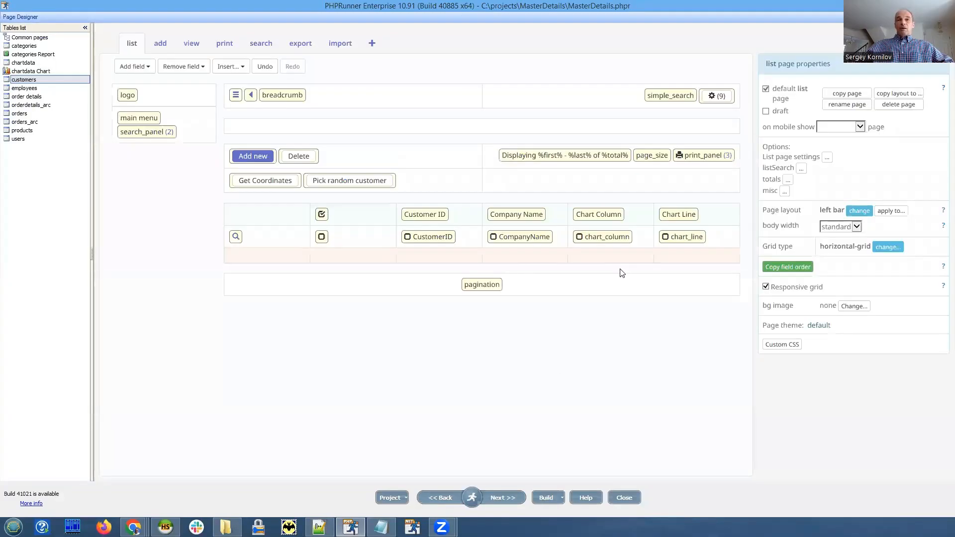
mouse_move(603, 237)
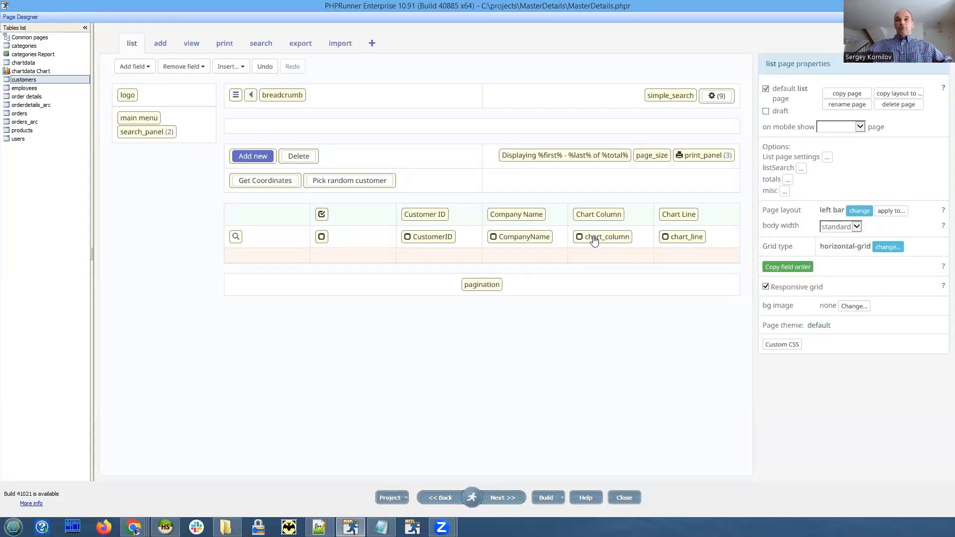
Show the chart_column field's Chart view settings with its SQL, xAxis OrderID and yAxis Total
click(605, 236)
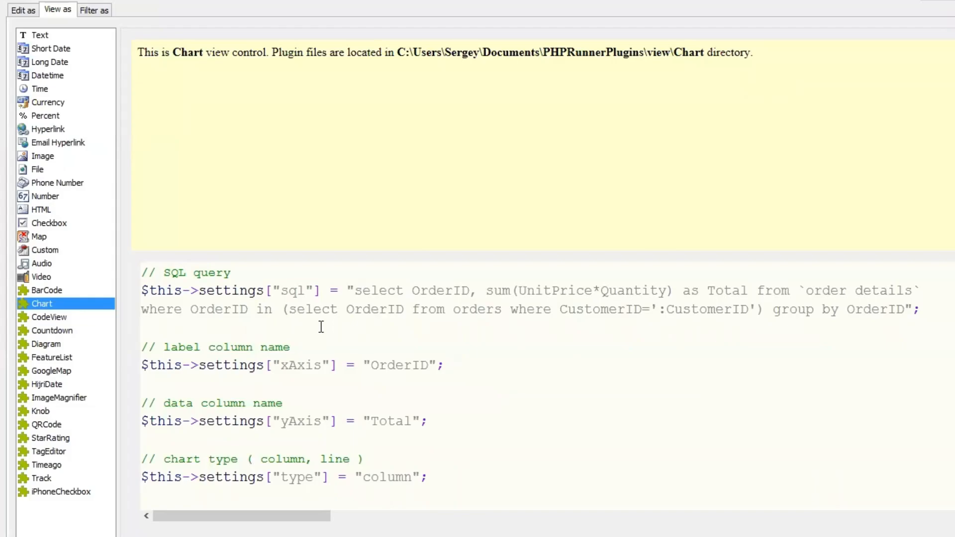
mouse_move(454, 333)
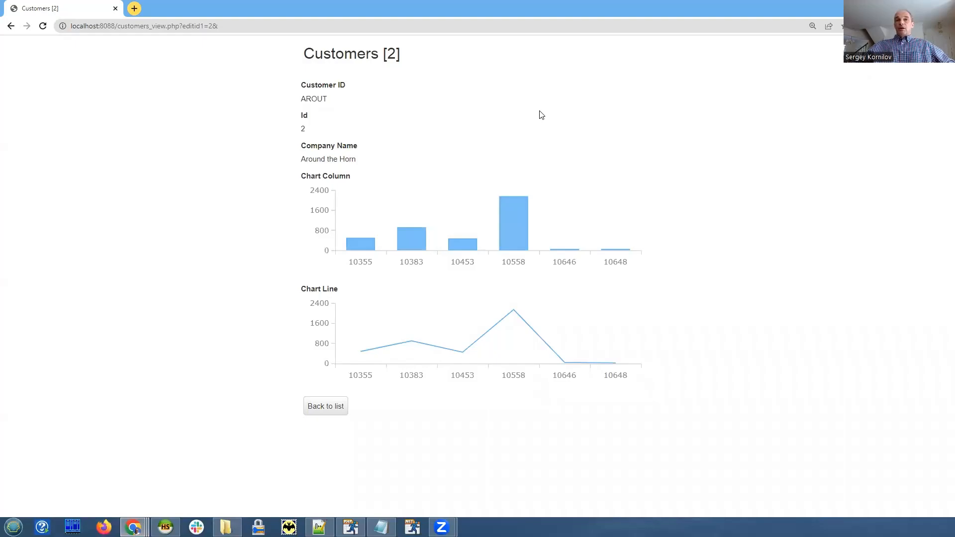
mouse_move(374, 254)
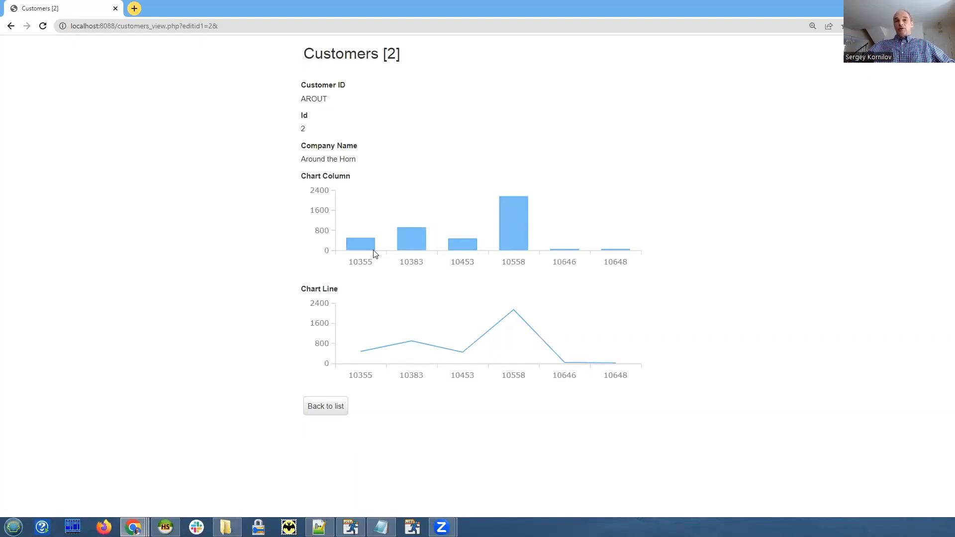
mouse_move(563, 249)
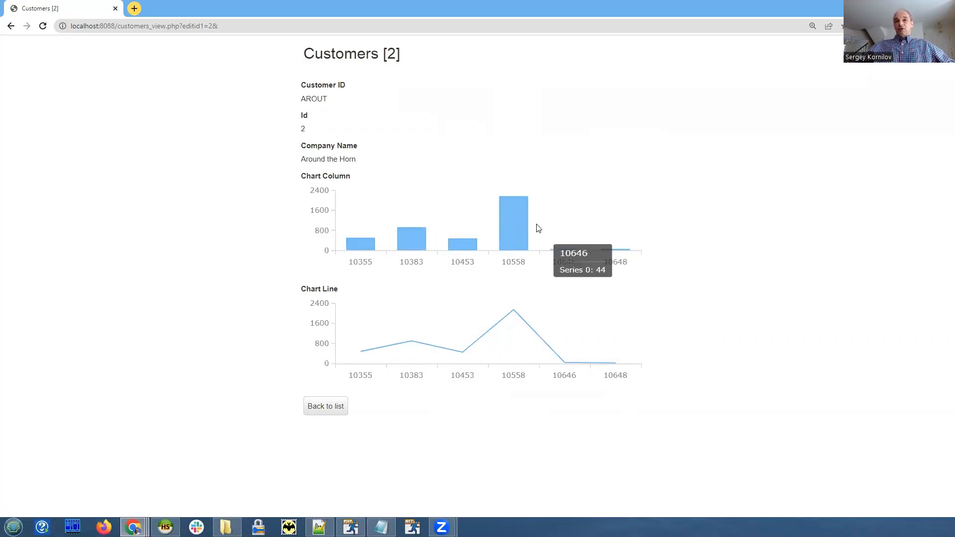
mouse_move(565, 250)
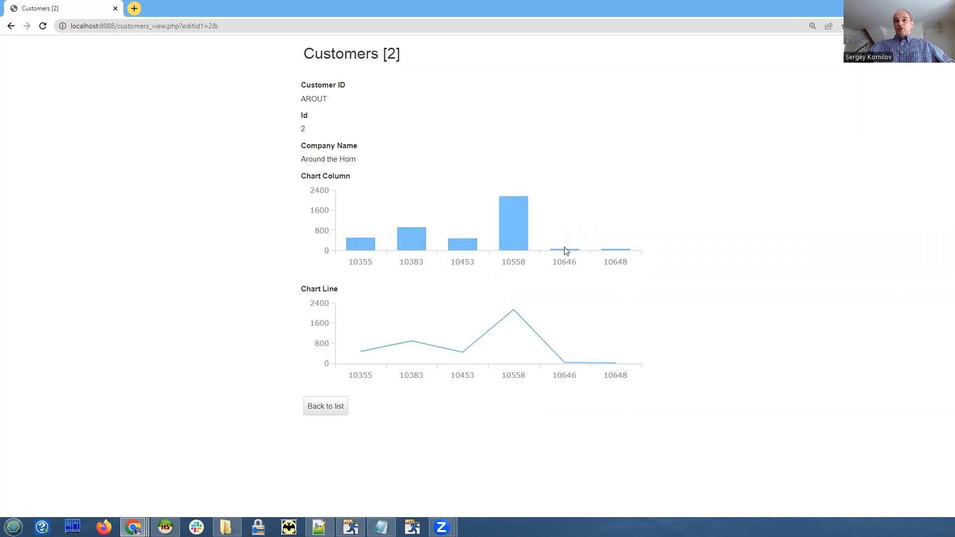
mouse_move(563, 250)
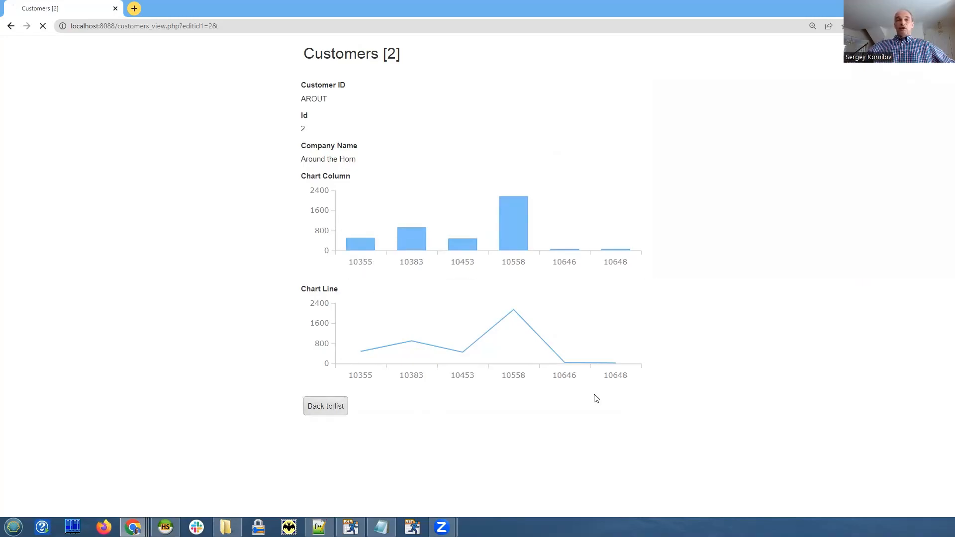
Go back from customer AROUT's view page to the customers list with per-customer charts
click(325, 406)
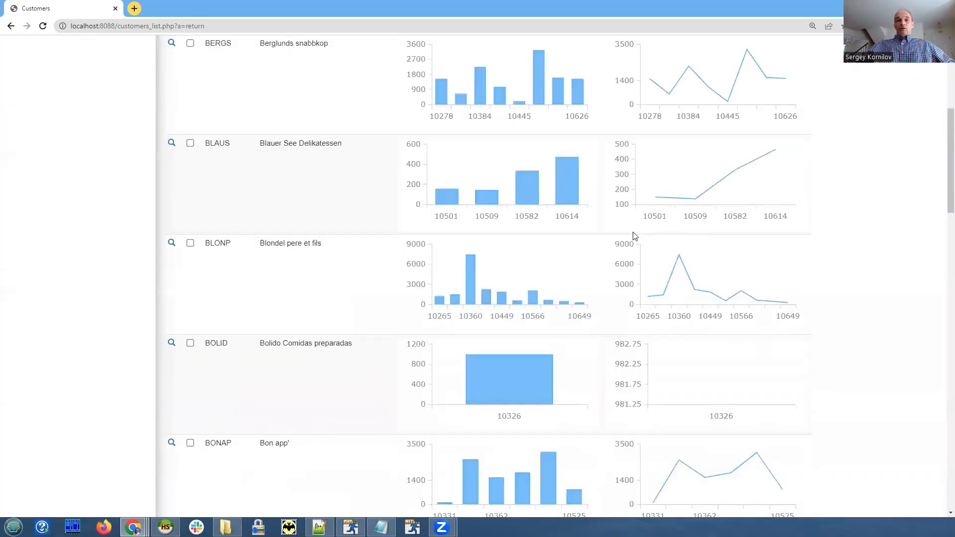
mouse_move(441, 499)
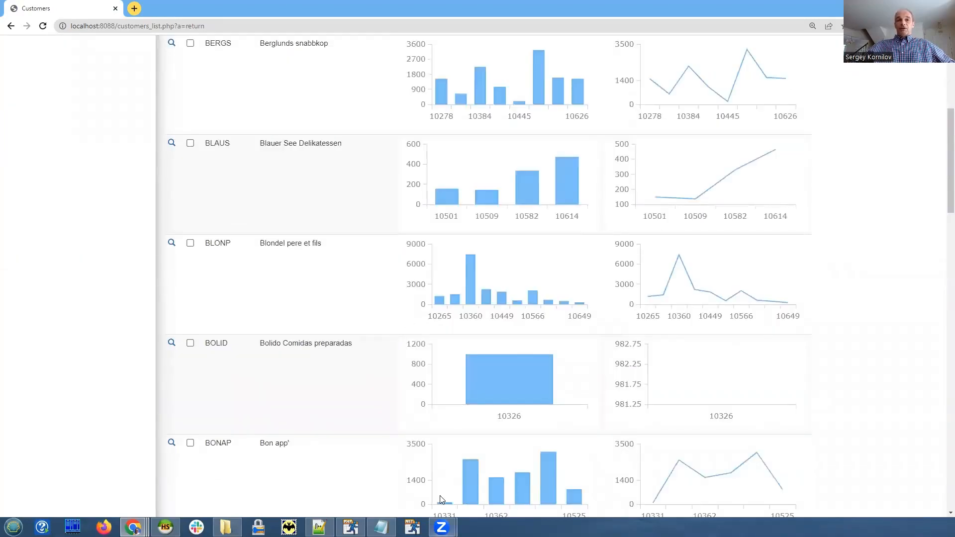
click(318, 527)
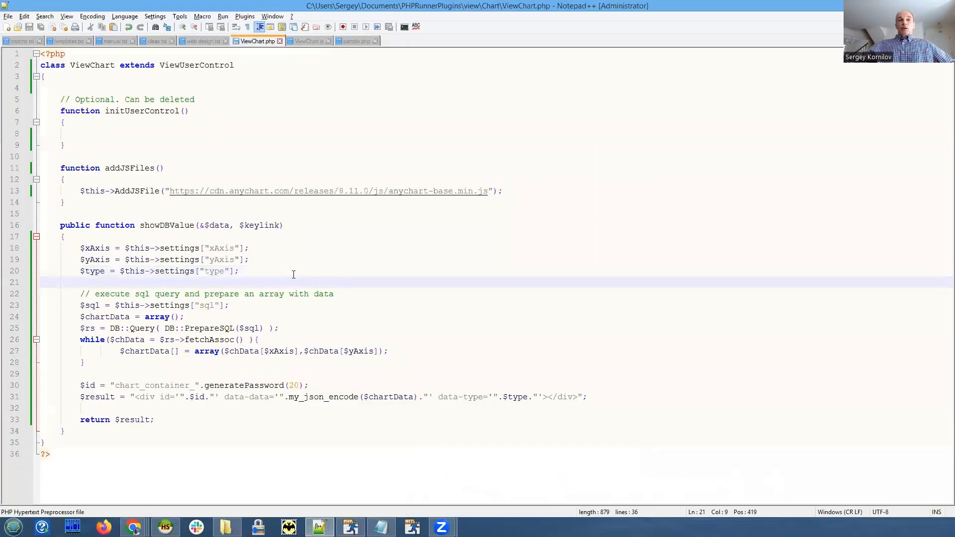
click(91, 270)
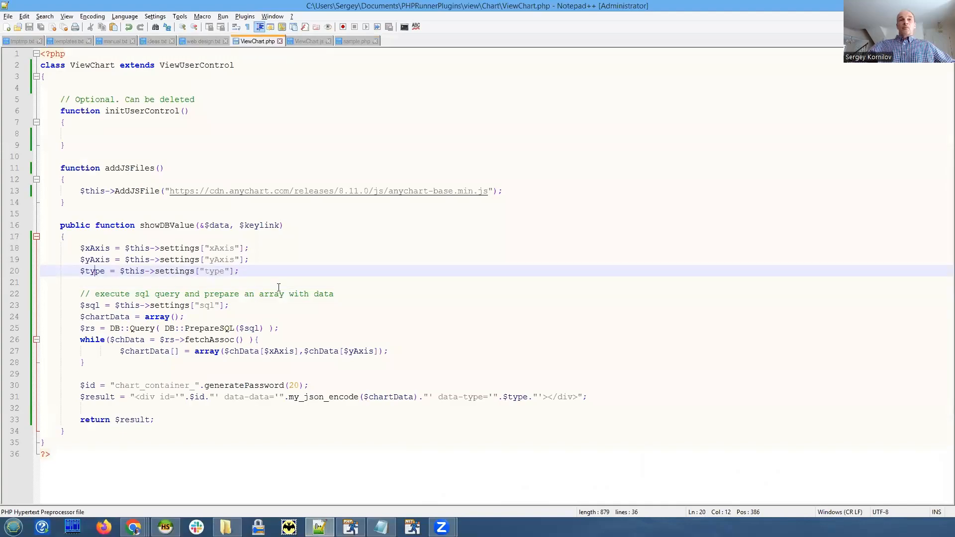
click(329, 281)
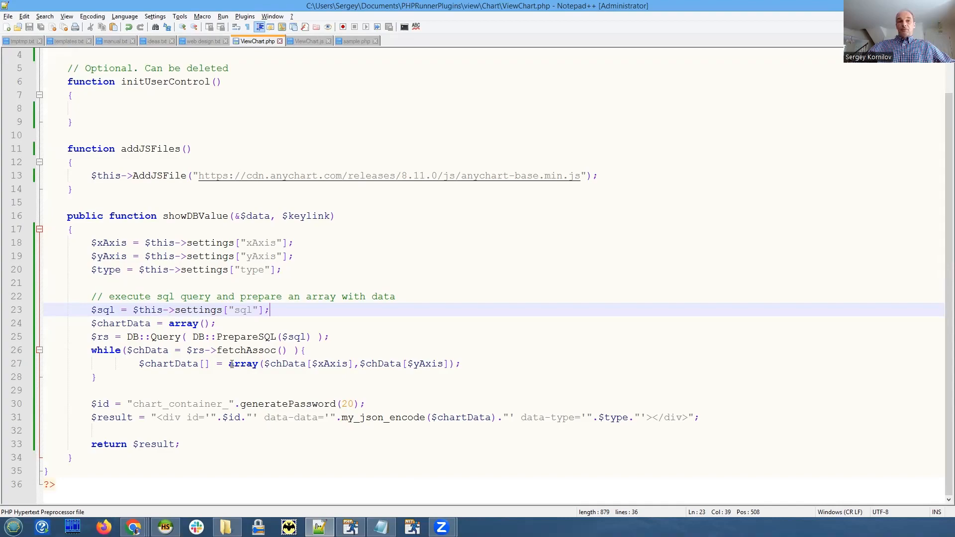
double_click(170, 364)
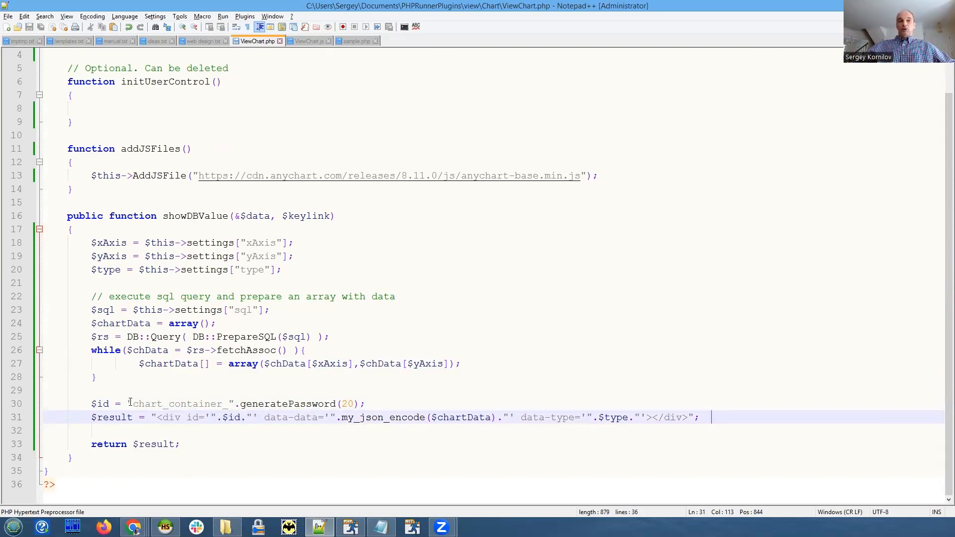
double_click(286, 404)
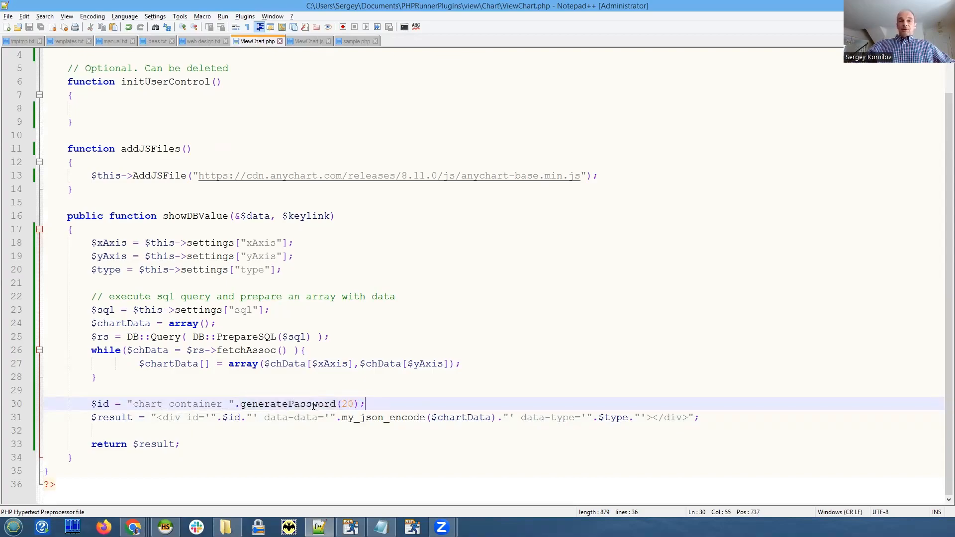
double_click(146, 403)
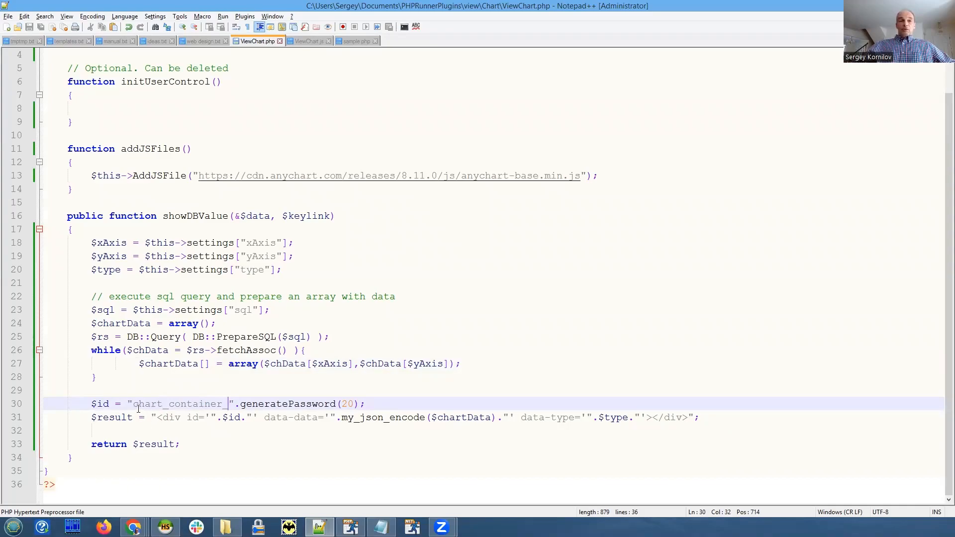
double_click(177, 404)
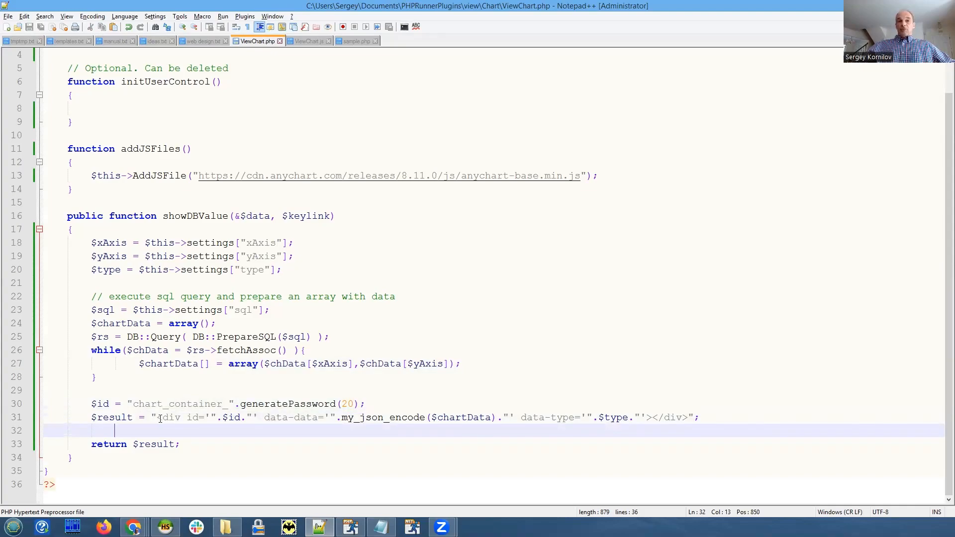
double_click(168, 417)
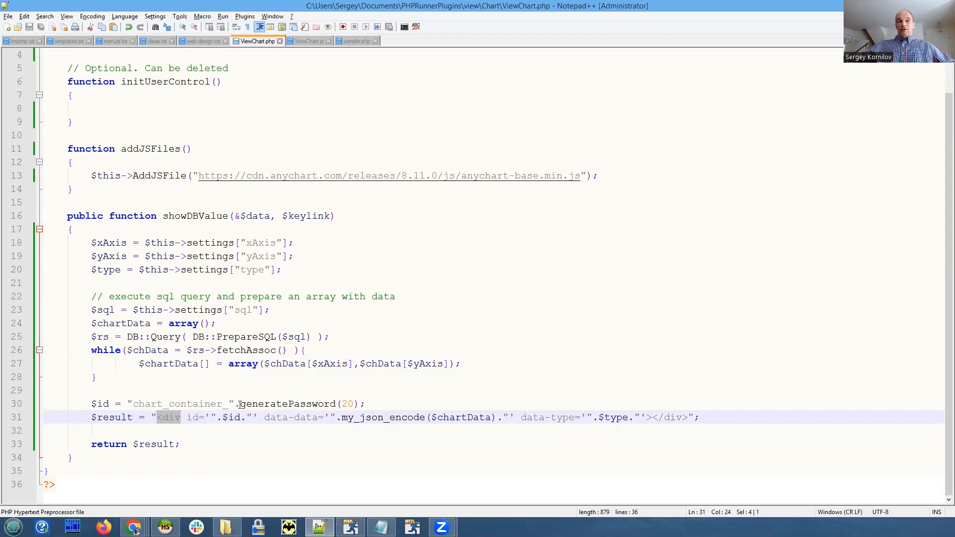
click(278, 431)
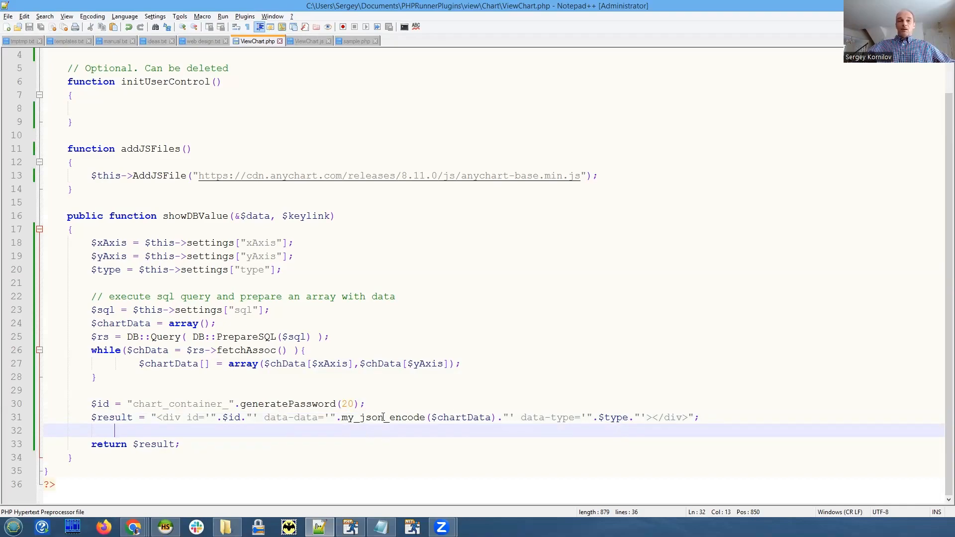
double_click(381, 417)
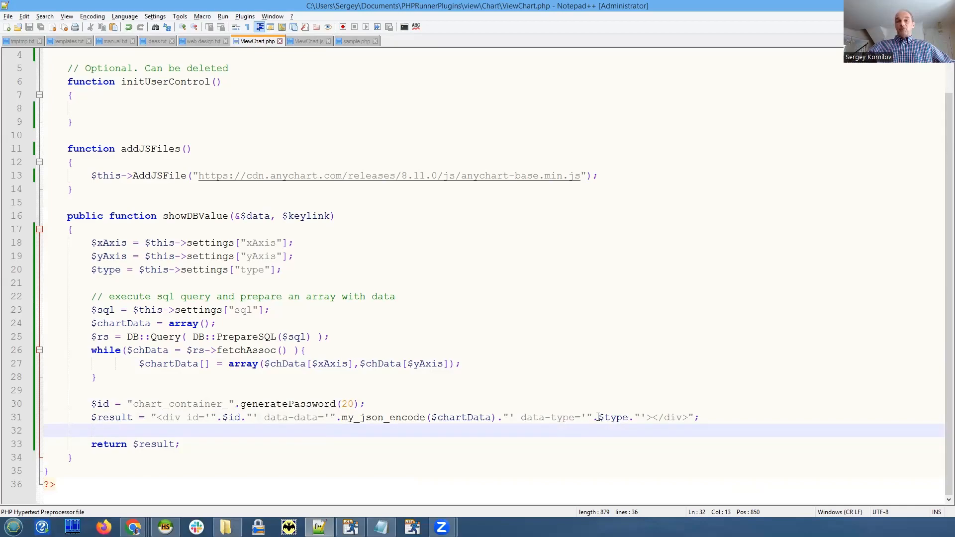
double_click(613, 417)
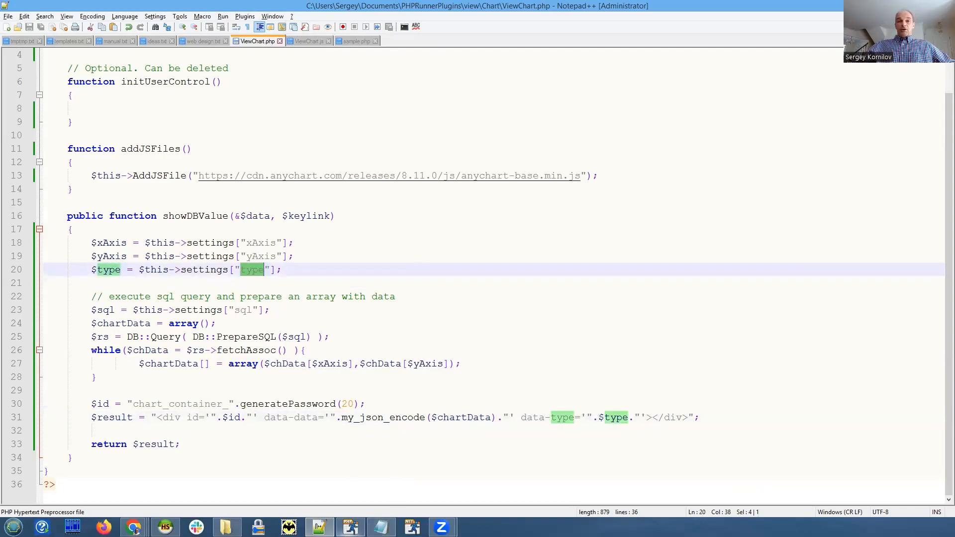
click(355, 40)
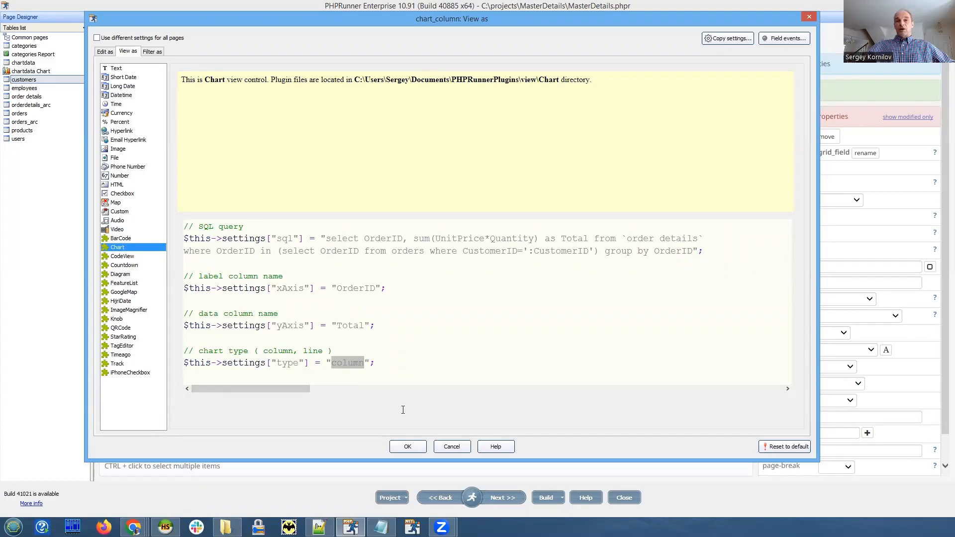
Confirm the chart_column view settings and select the chart_line field on the list page
click(406, 446)
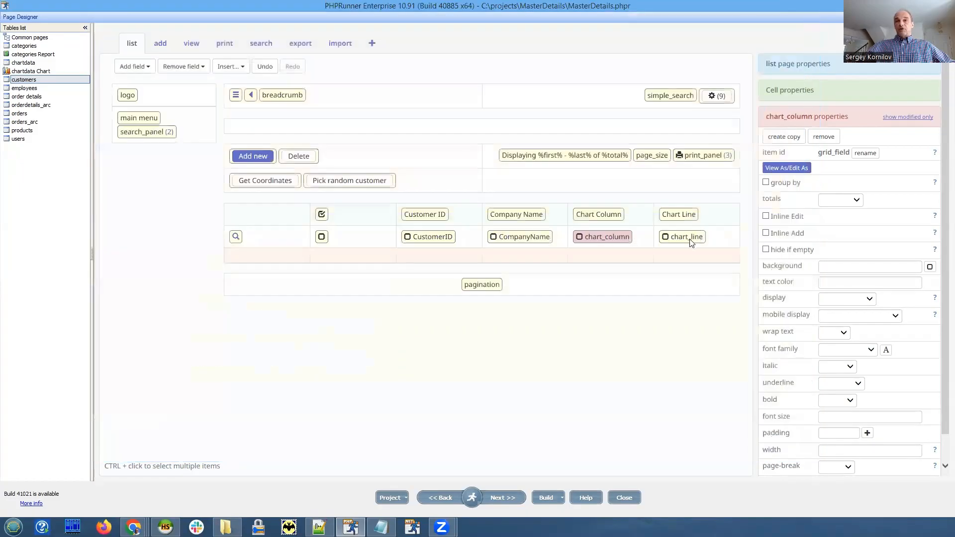
click(685, 237)
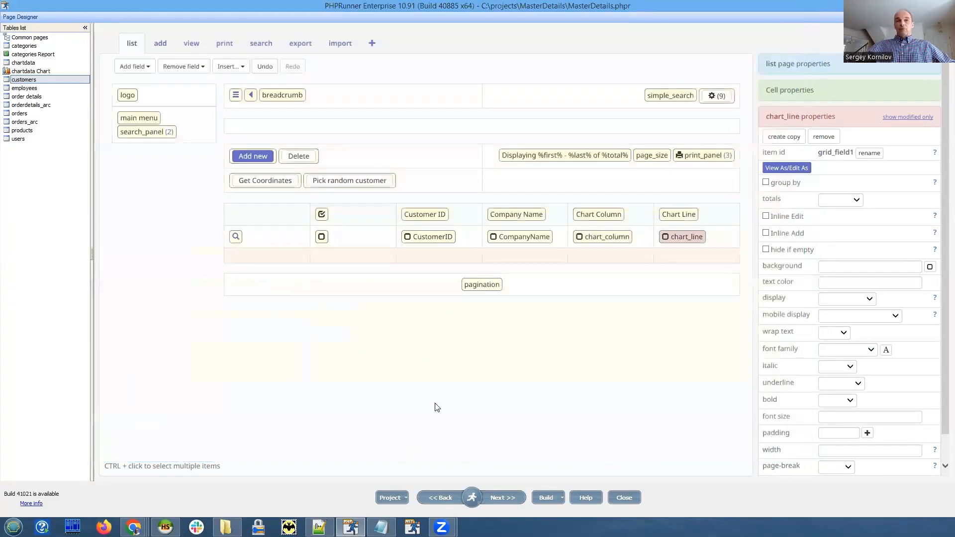
mouse_move(488, 390)
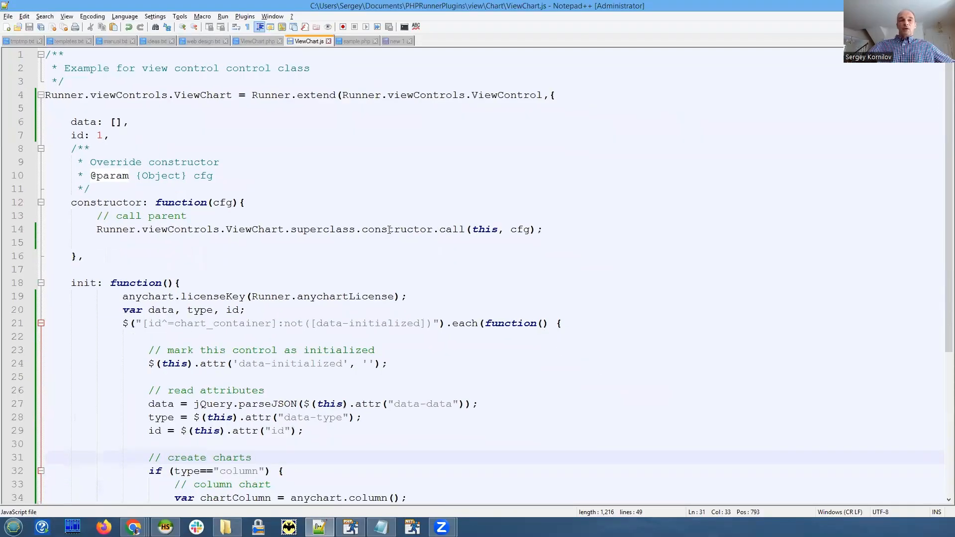
Scroll ViewChart.js to the init function that draws column or line charts
scroll(down, 3)
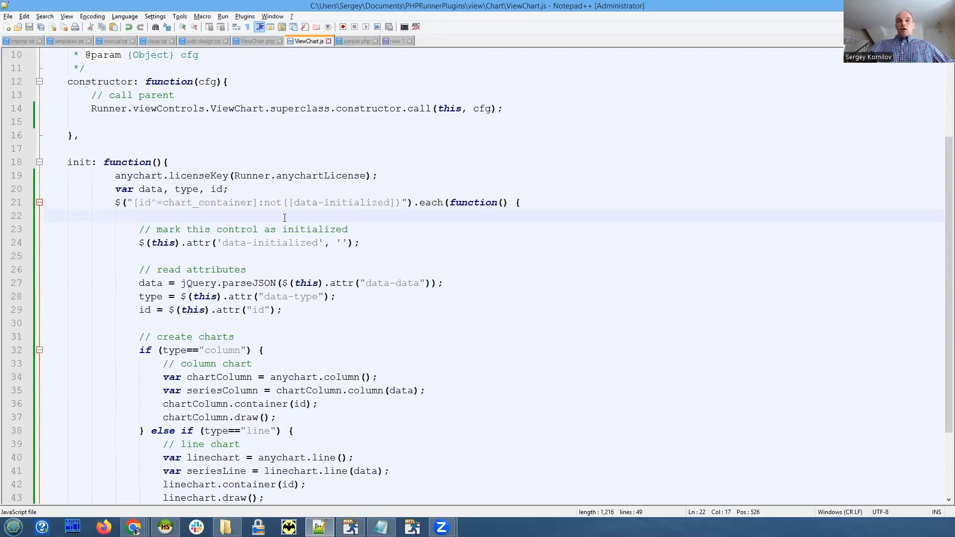
mouse_move(250, 202)
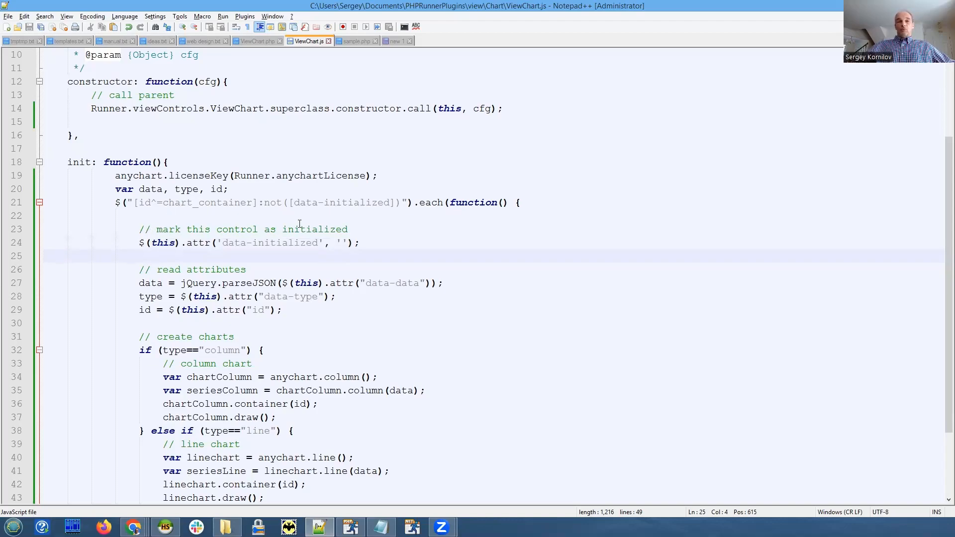
click(359, 242)
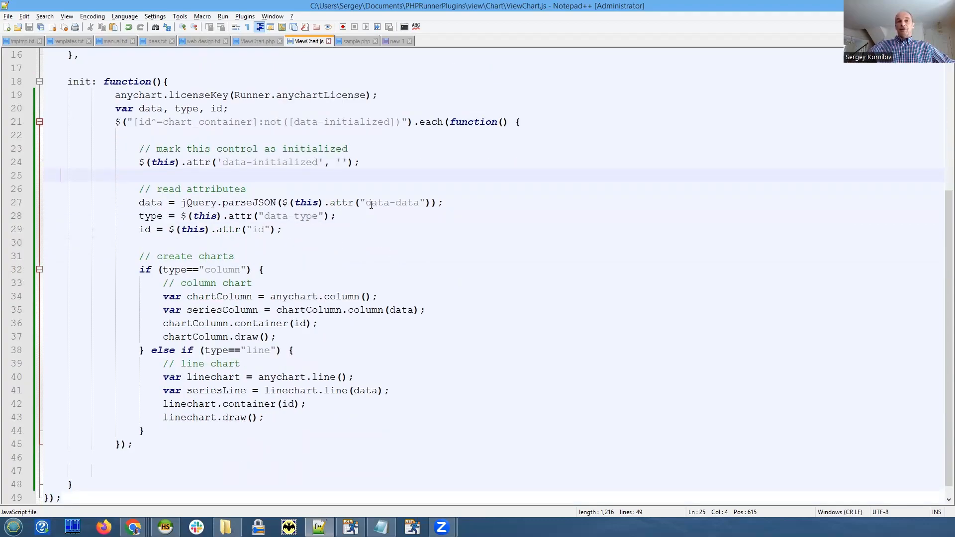
double_click(393, 201)
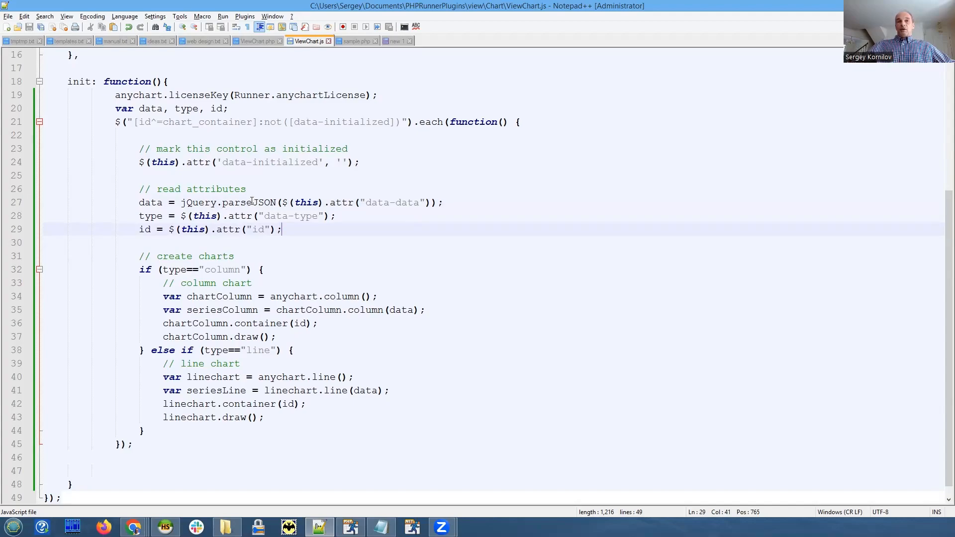
mouse_move(249, 201)
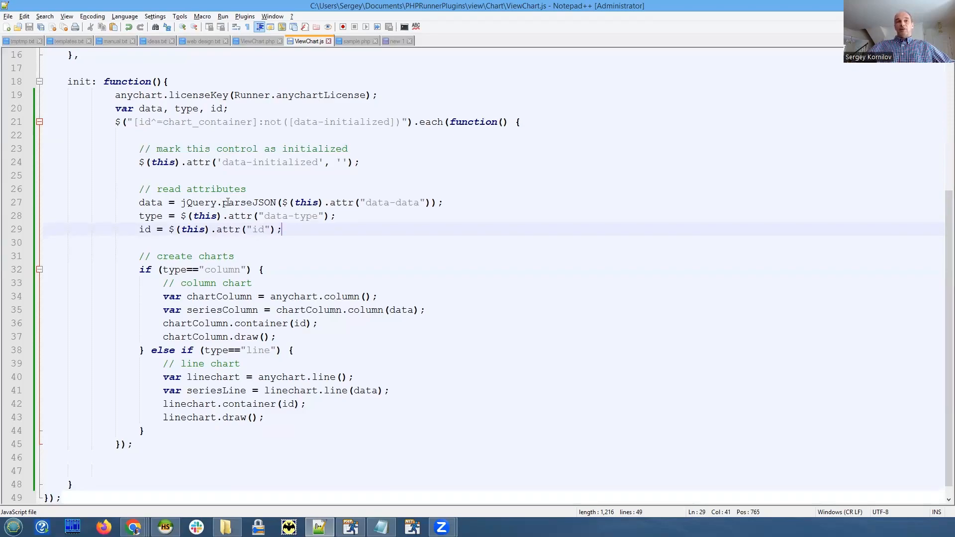
mouse_move(265, 189)
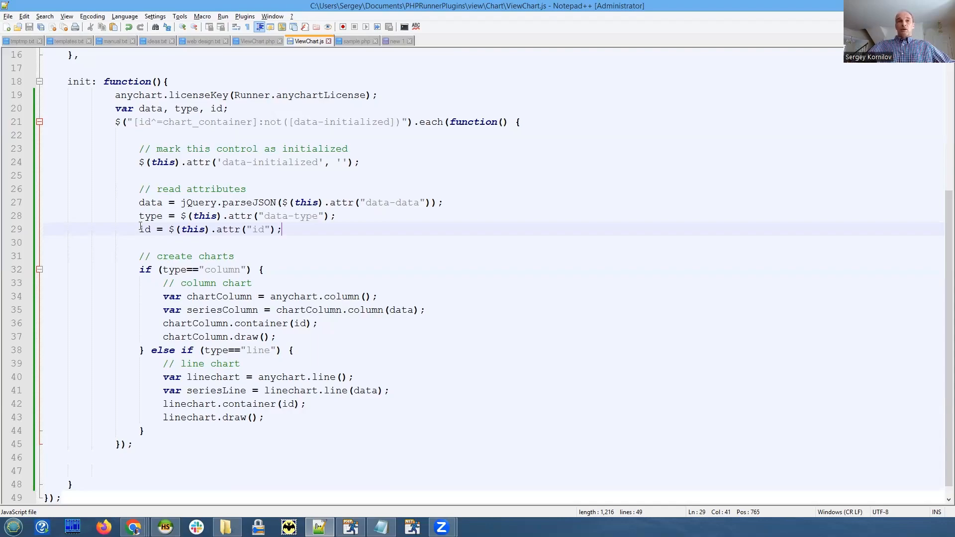
double_click(150, 216)
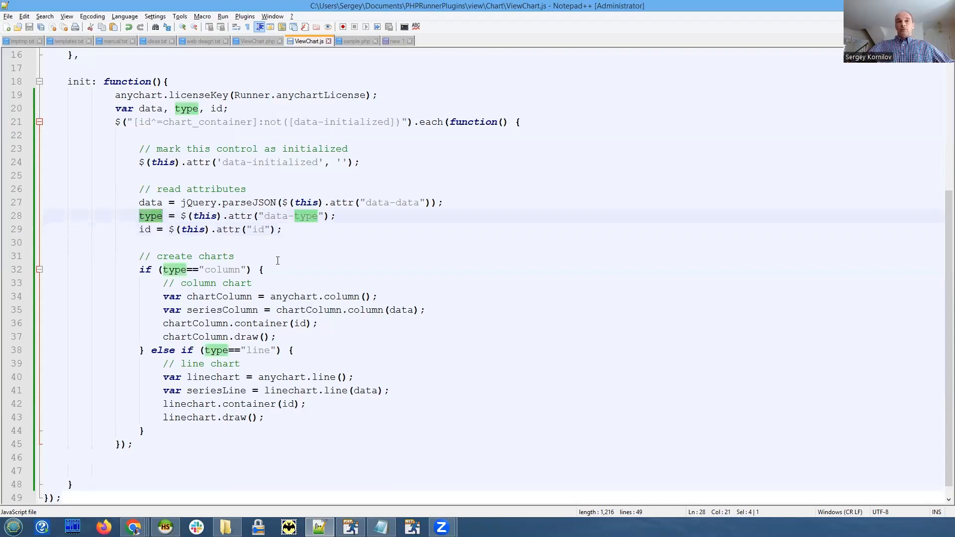
double_click(145, 229)
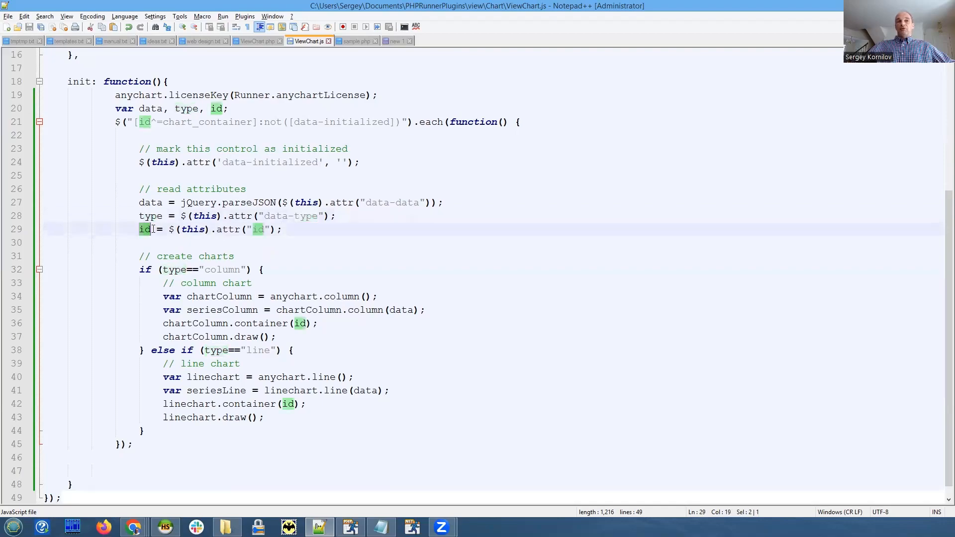
click(351, 238)
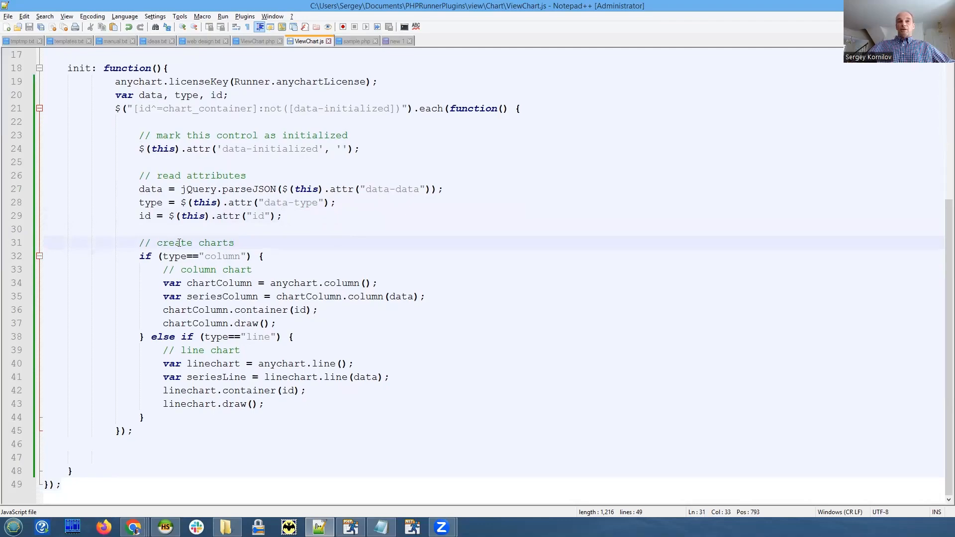
mouse_move(270, 318)
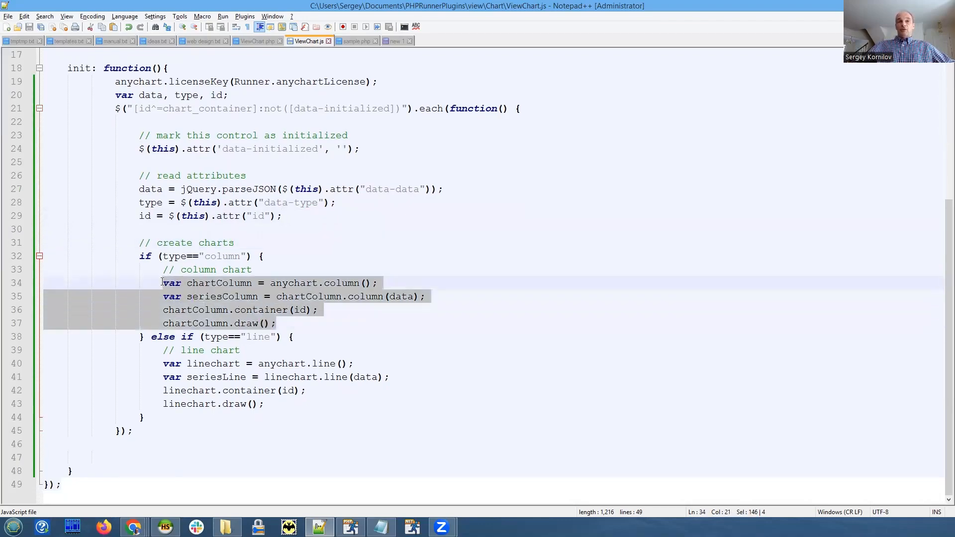
click(159, 364)
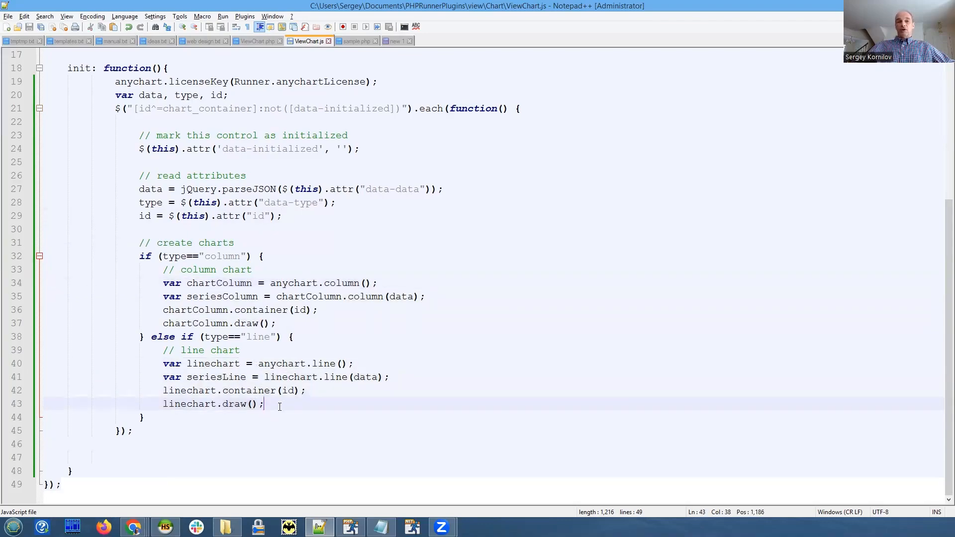
mouse_move(265, 372)
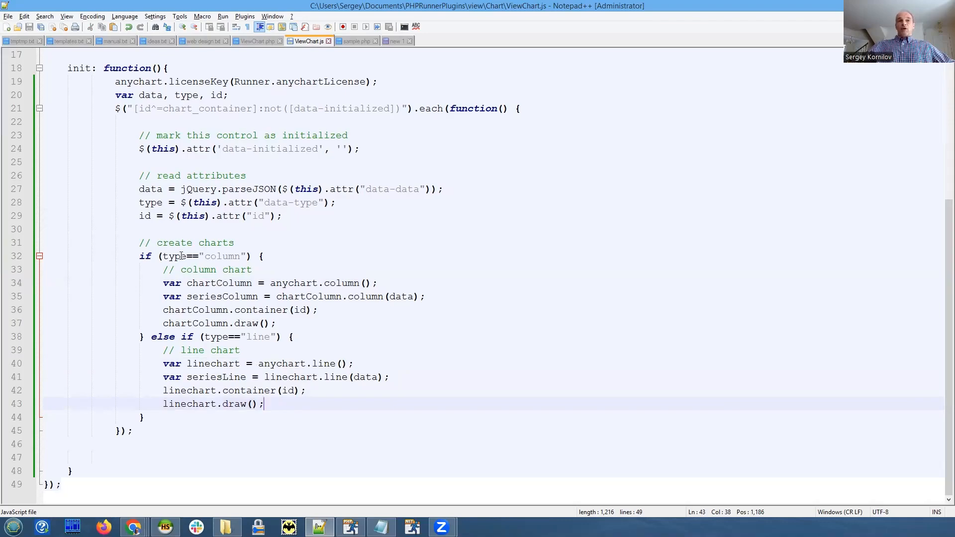
double_click(175, 255)
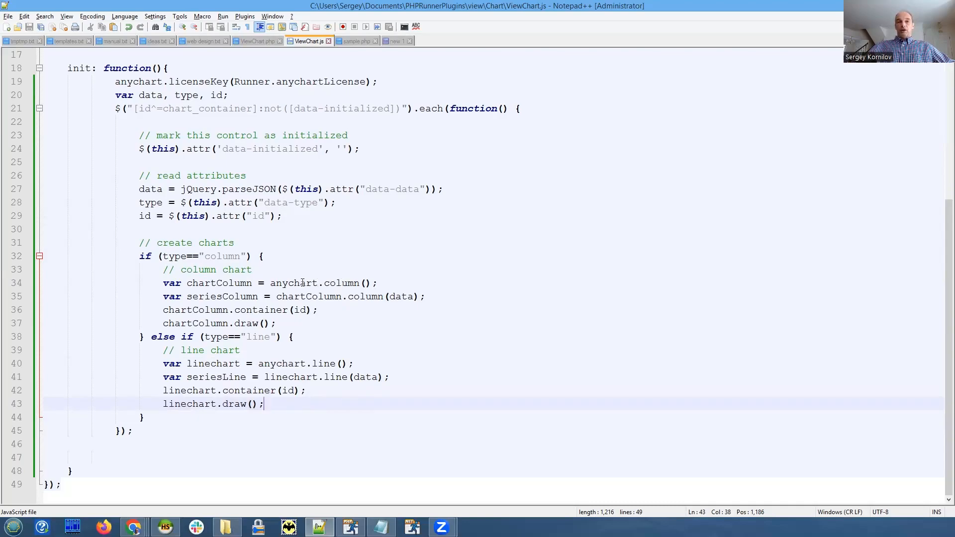
double_click(341, 283)
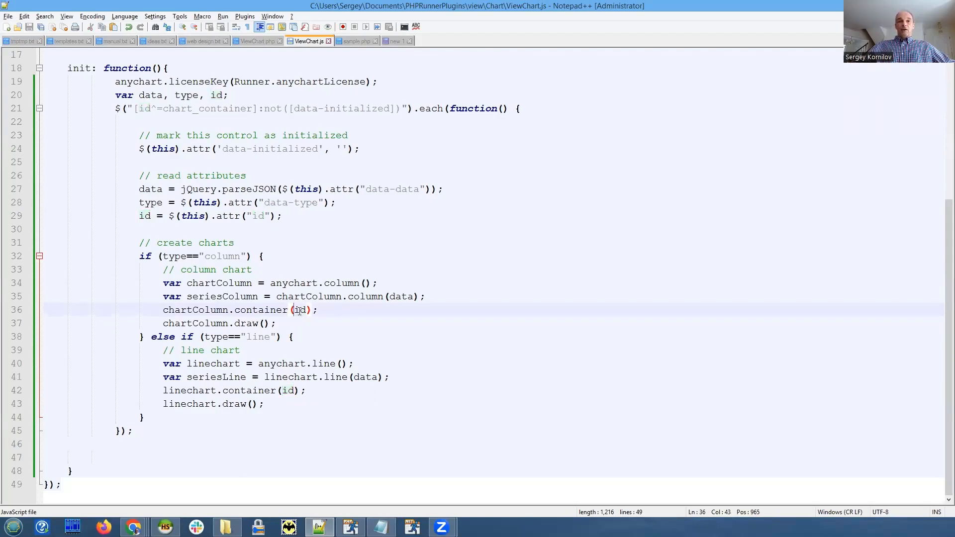
double_click(299, 311)
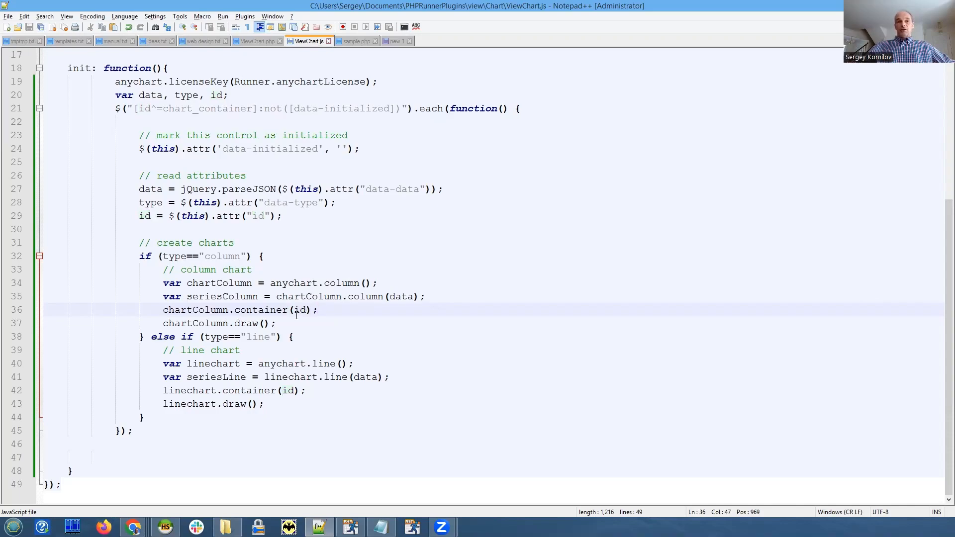
triple_click(218, 324)
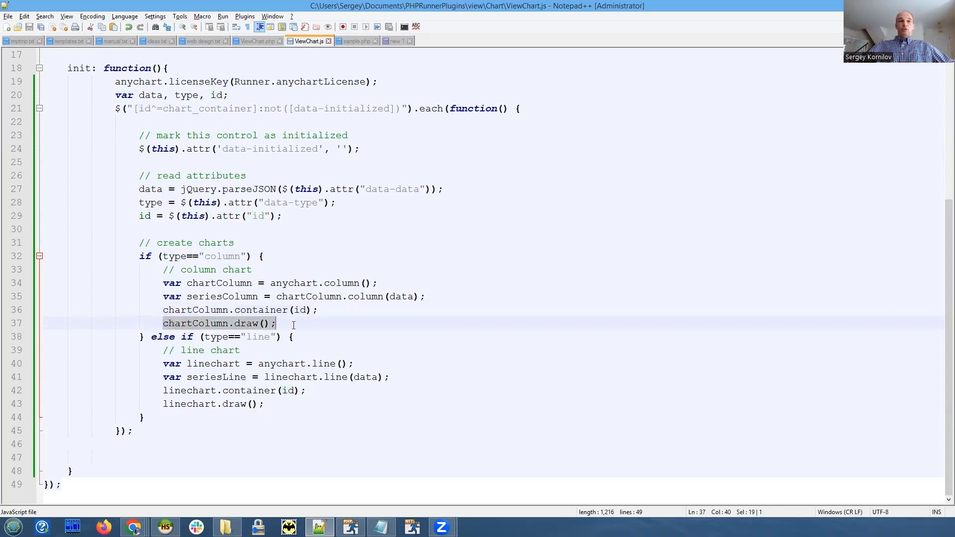
click(307, 322)
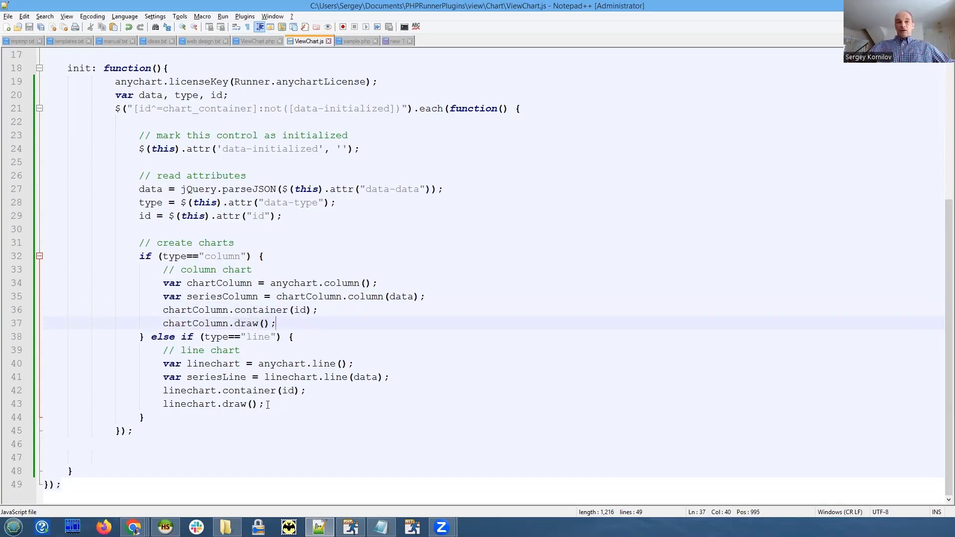
drag(162, 364, 262, 404)
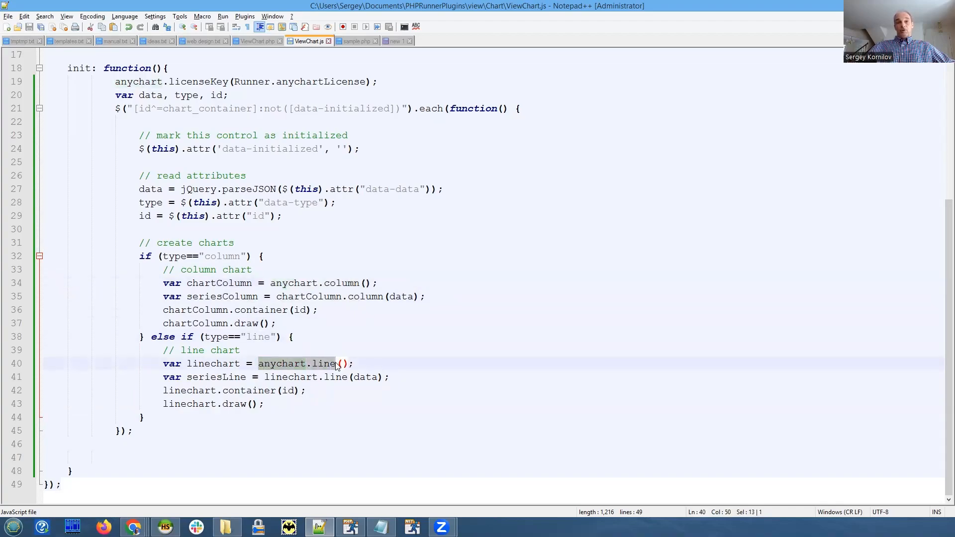
click(264, 404)
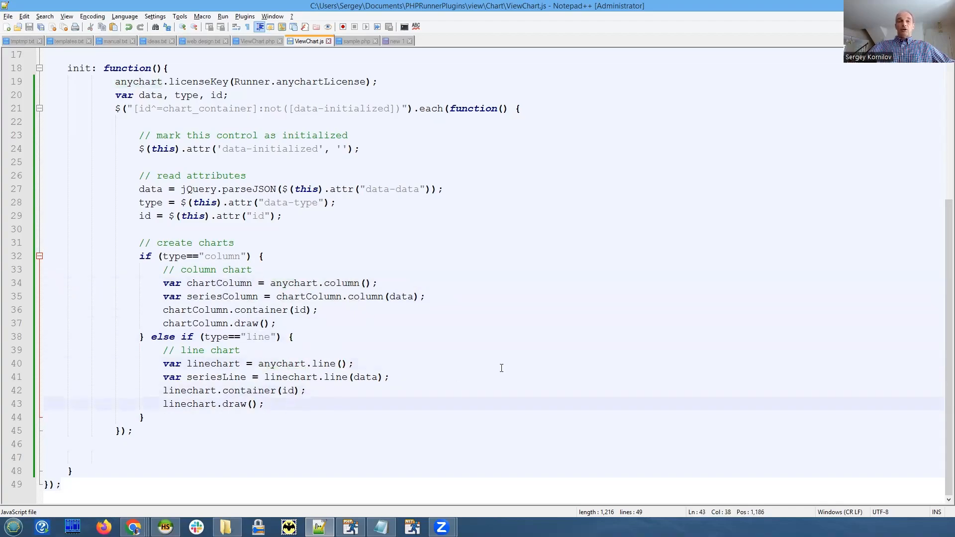